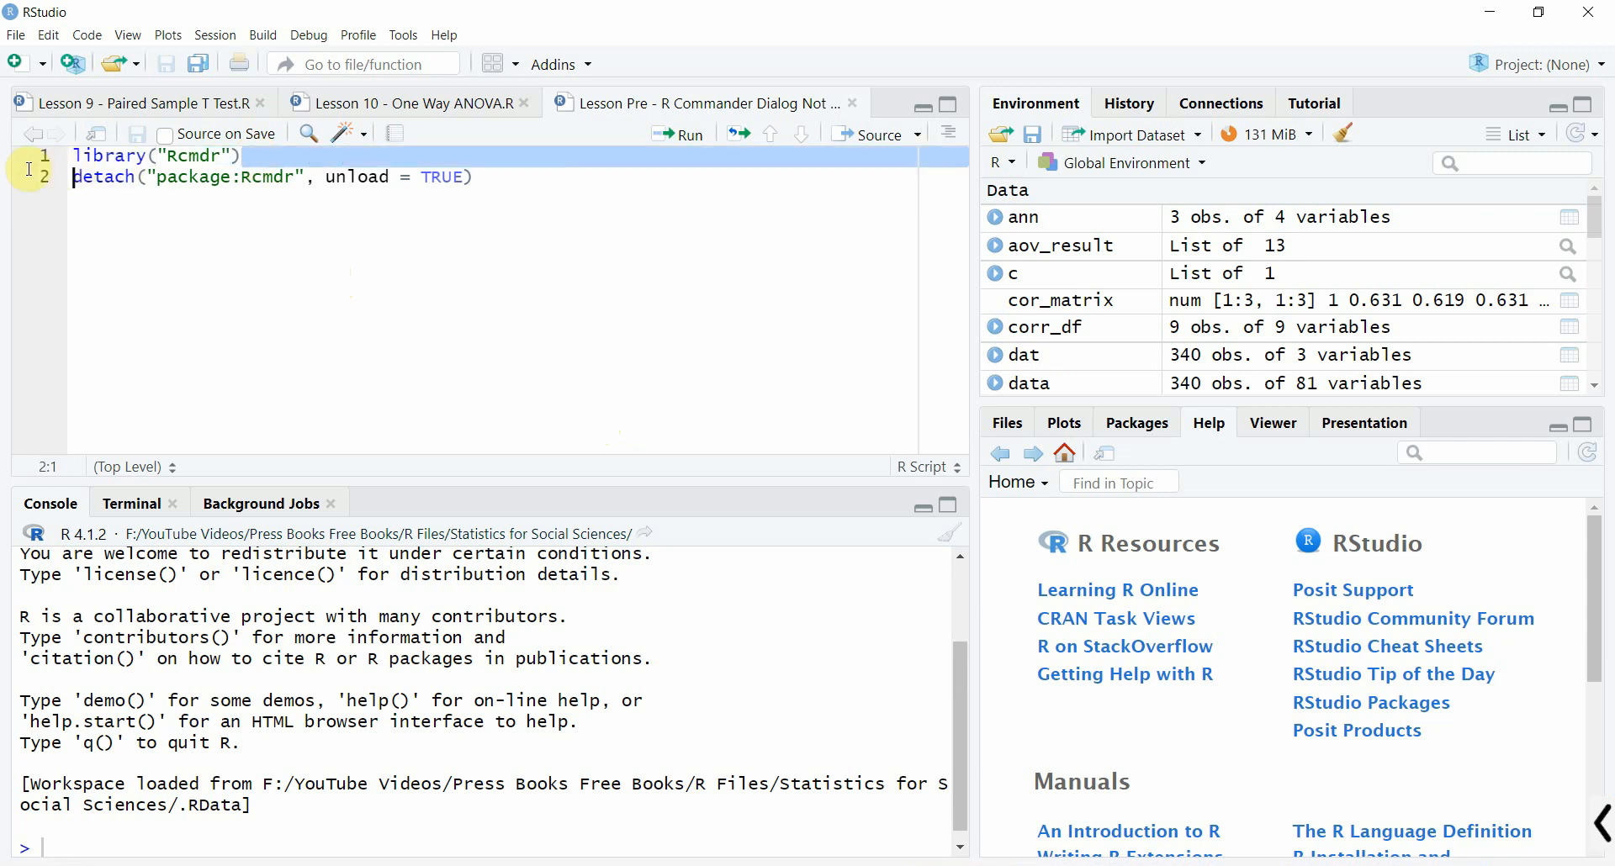
Load Rcmdr by running line 1, library("Rcmdr"), from the script.
left_click(244, 155)
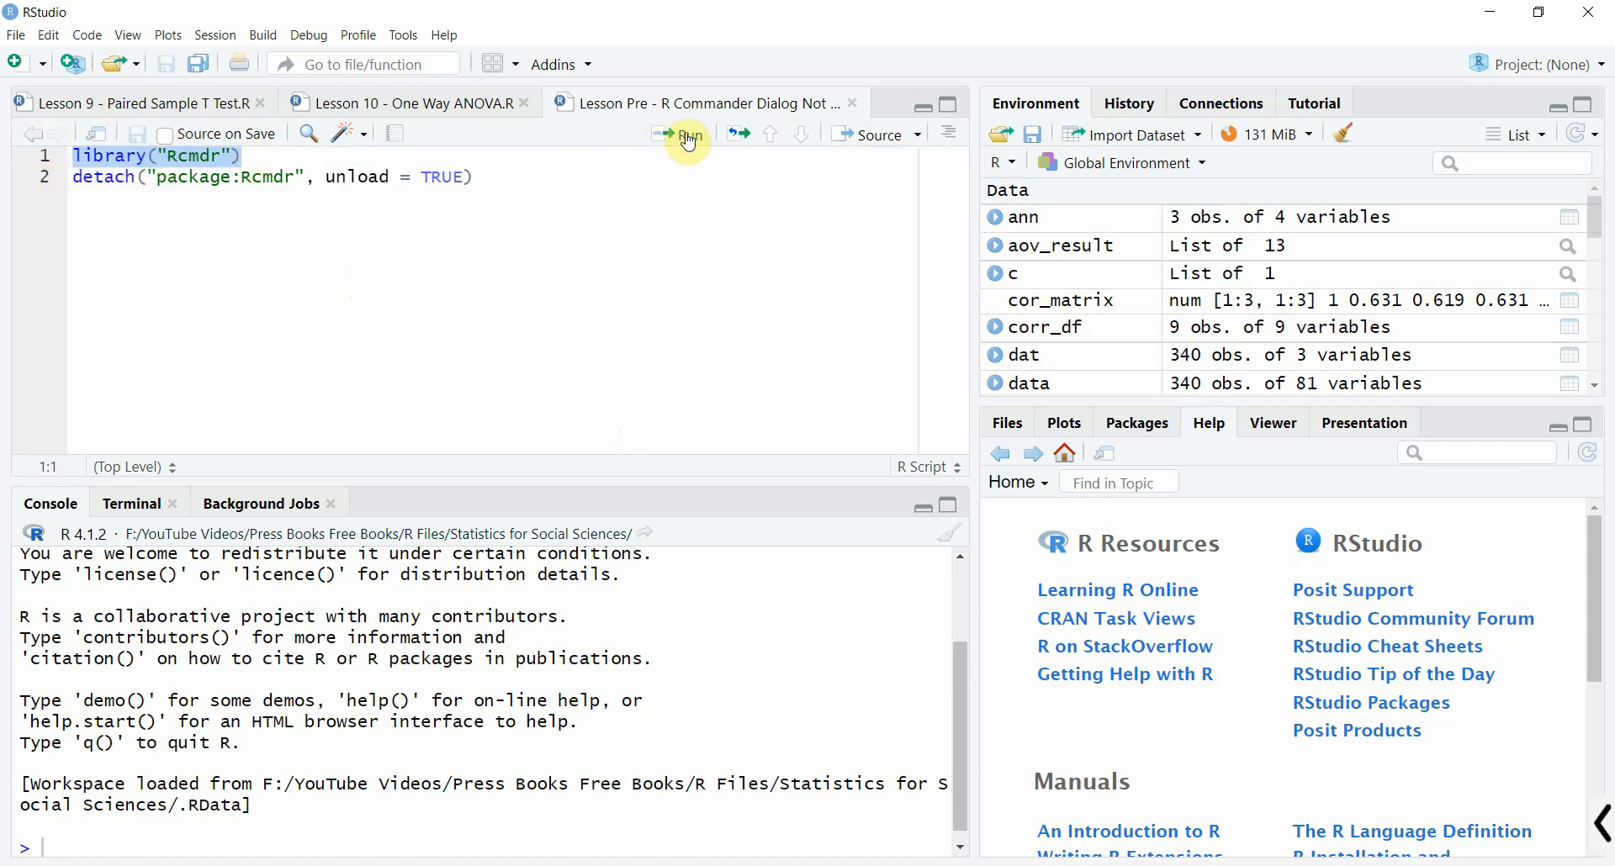
mouse_move(561, 134)
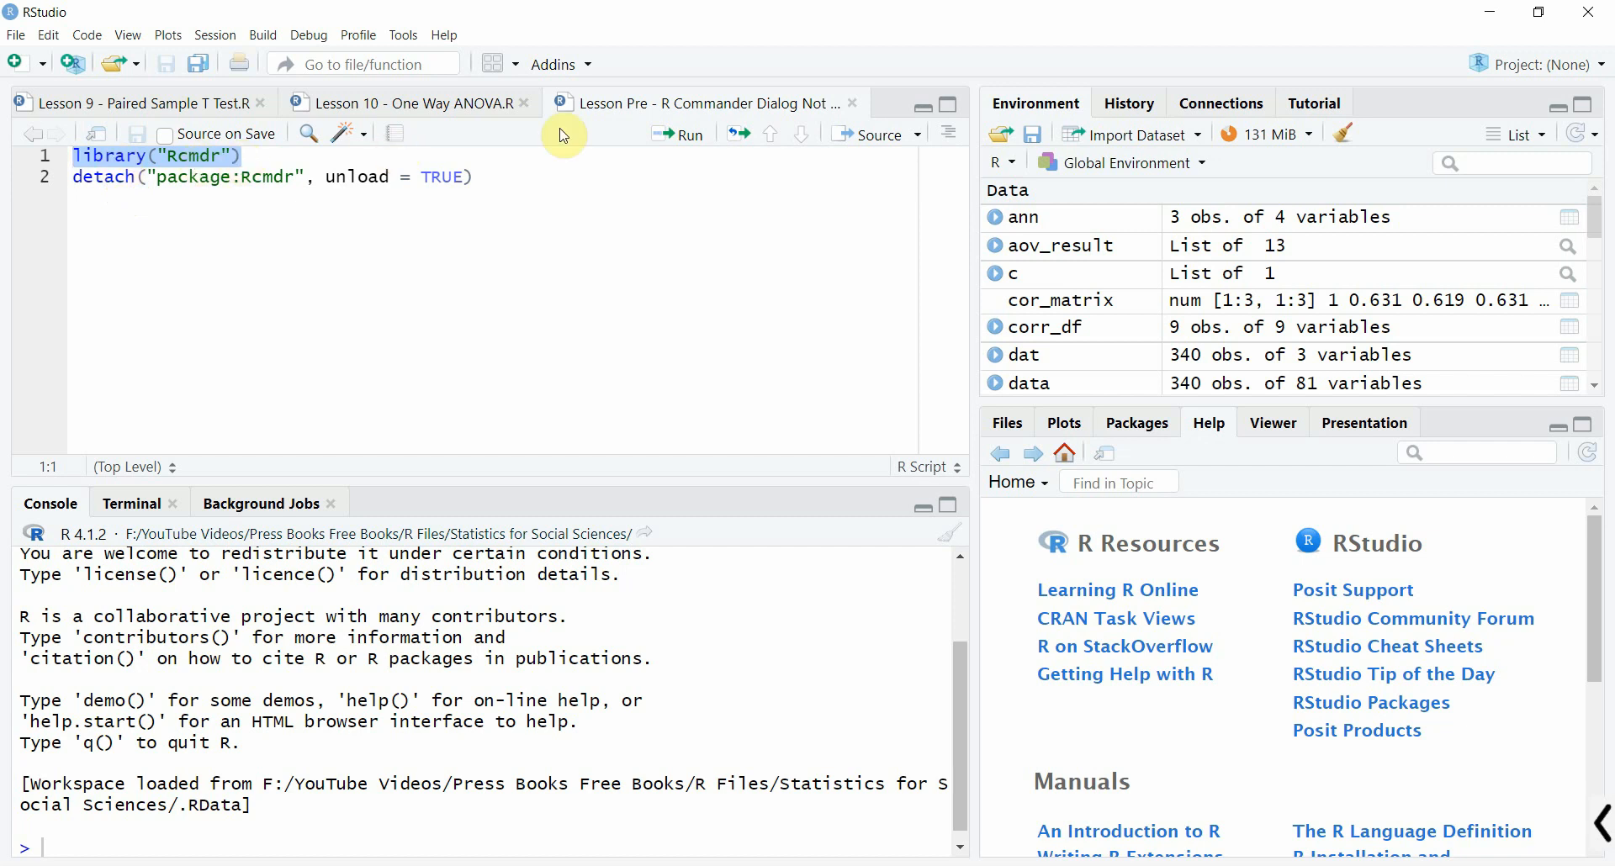
left_click(679, 133)
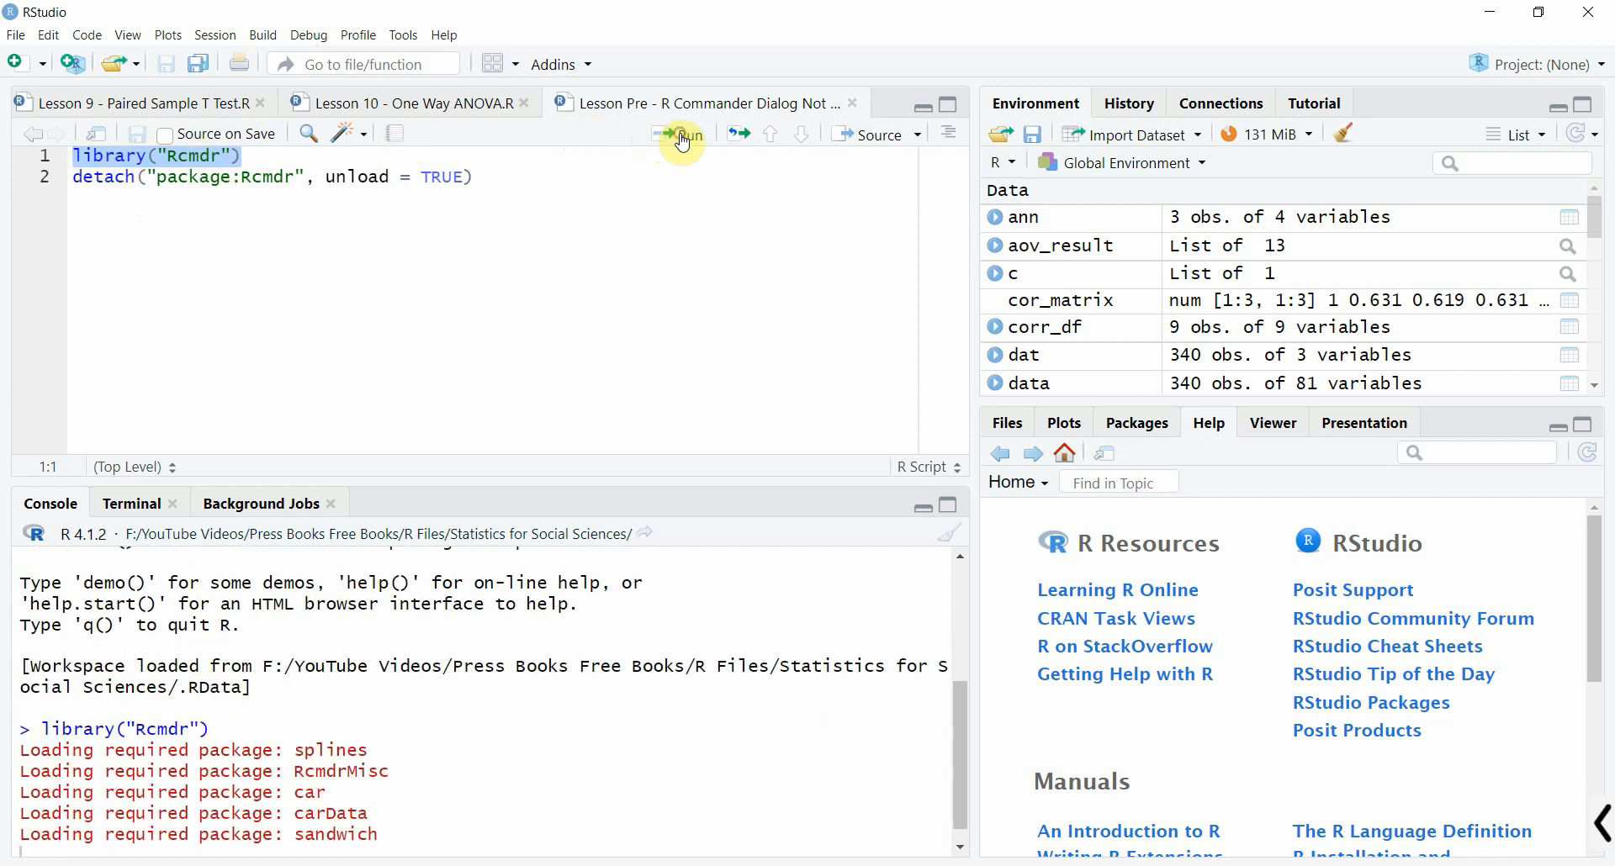
left_click(679, 135)
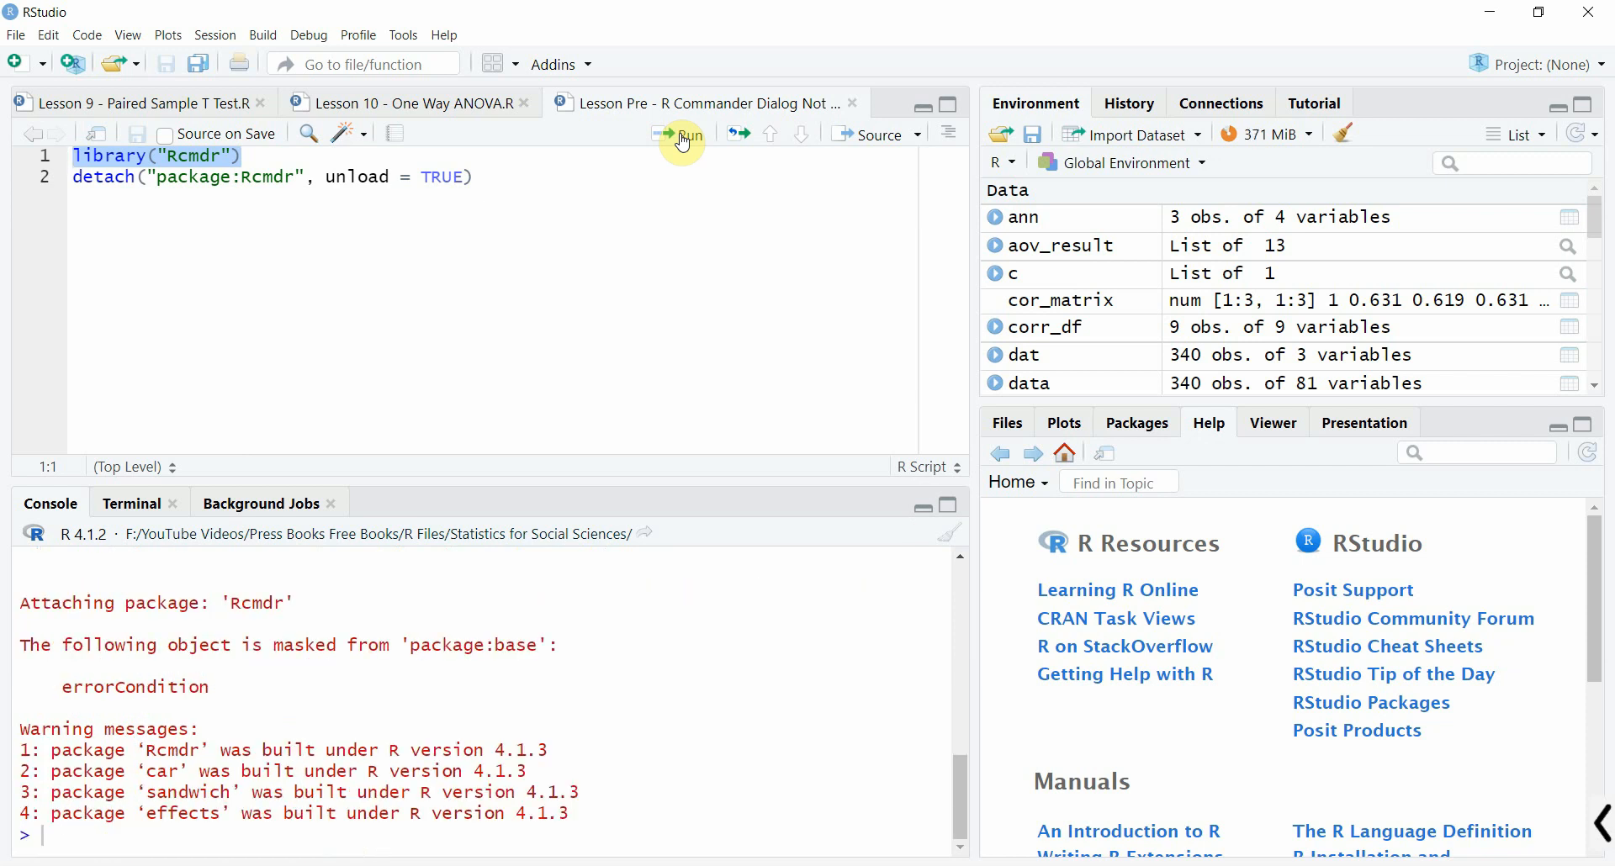
Exit R Commander, confirm with OK, and rerun library("Rcmdr") from line 1.
left_click(682, 135)
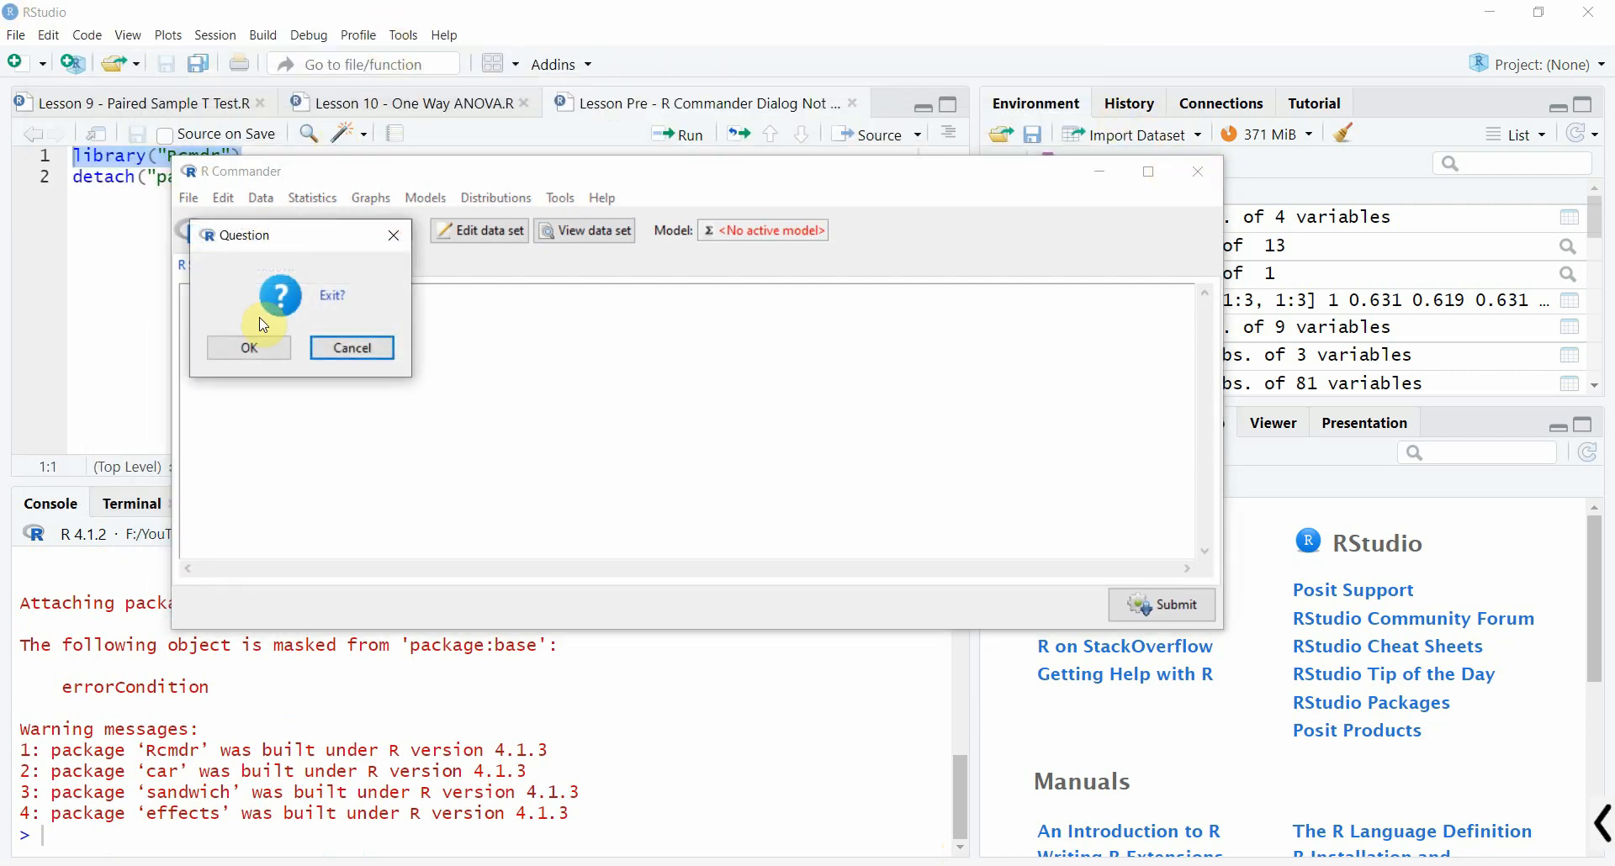
left_click(247, 347)
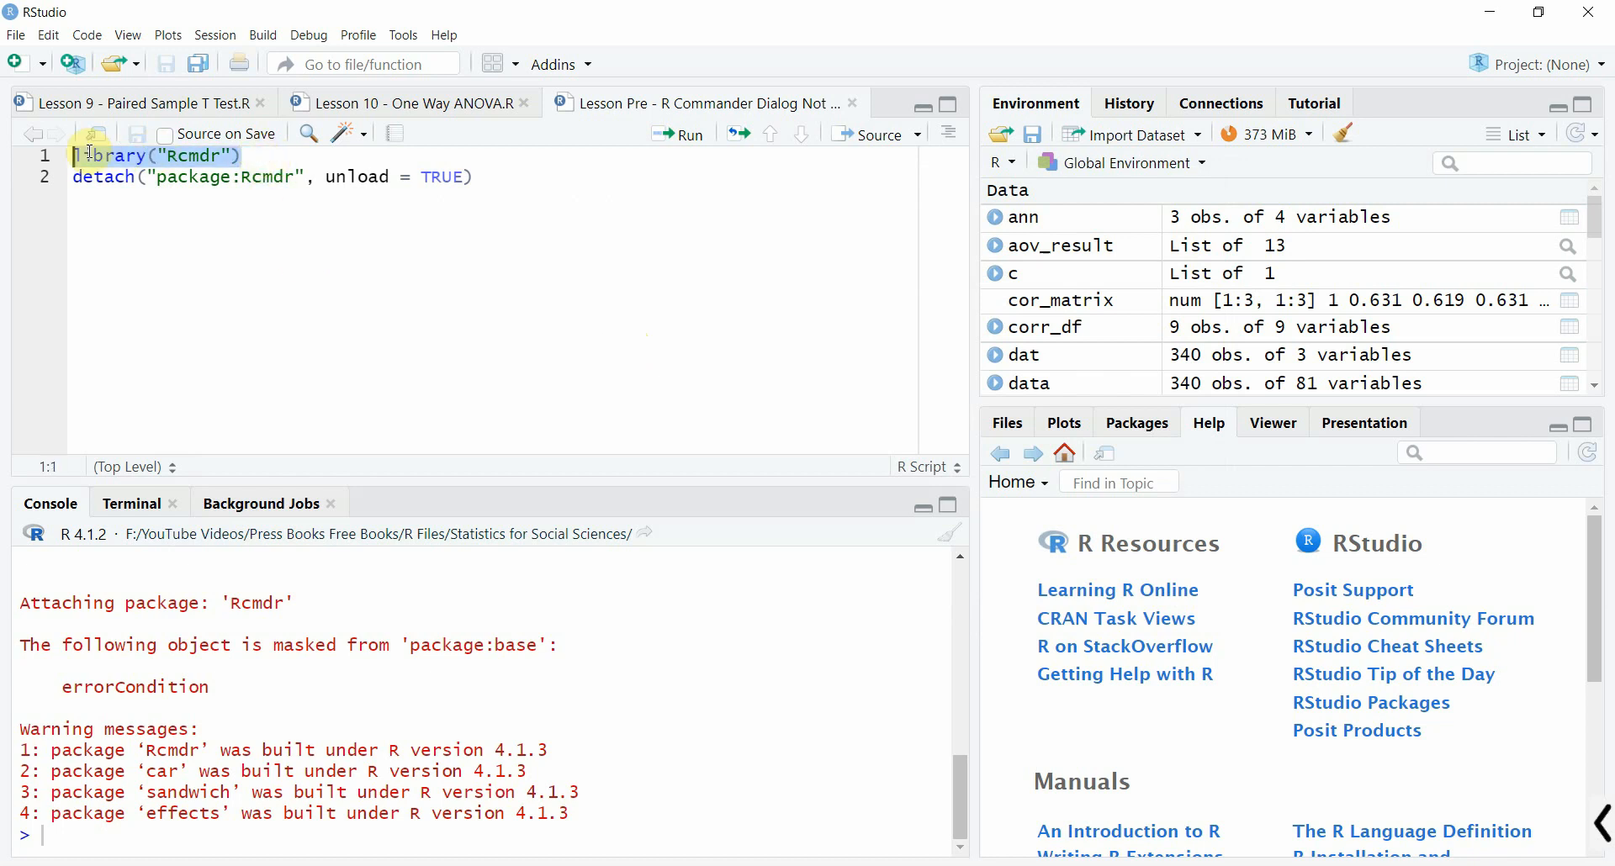
left_click(689, 134)
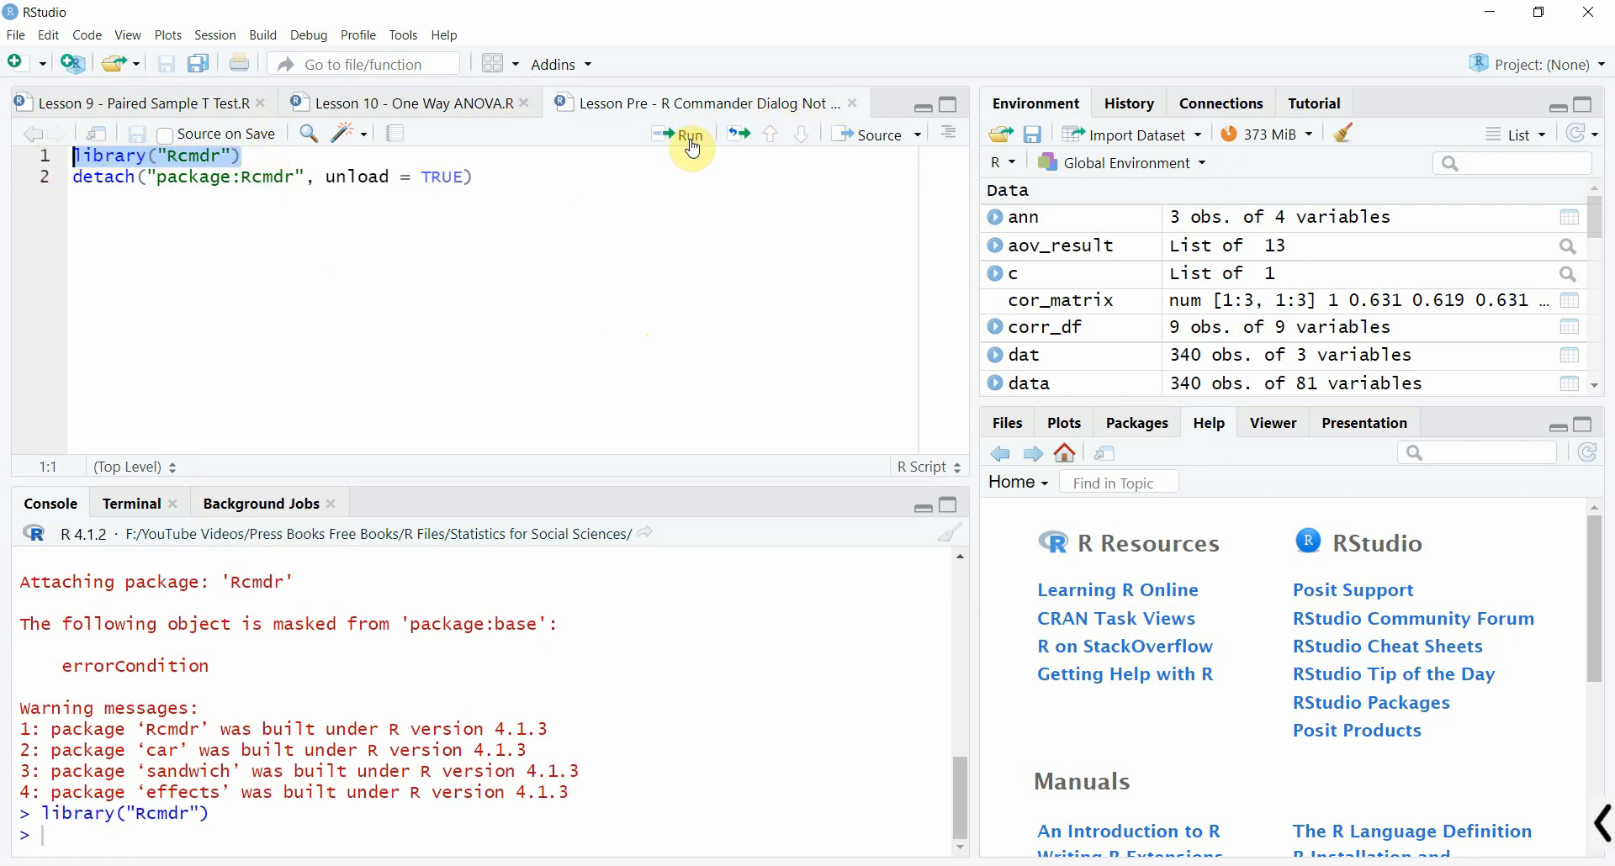
mouse_move(295, 299)
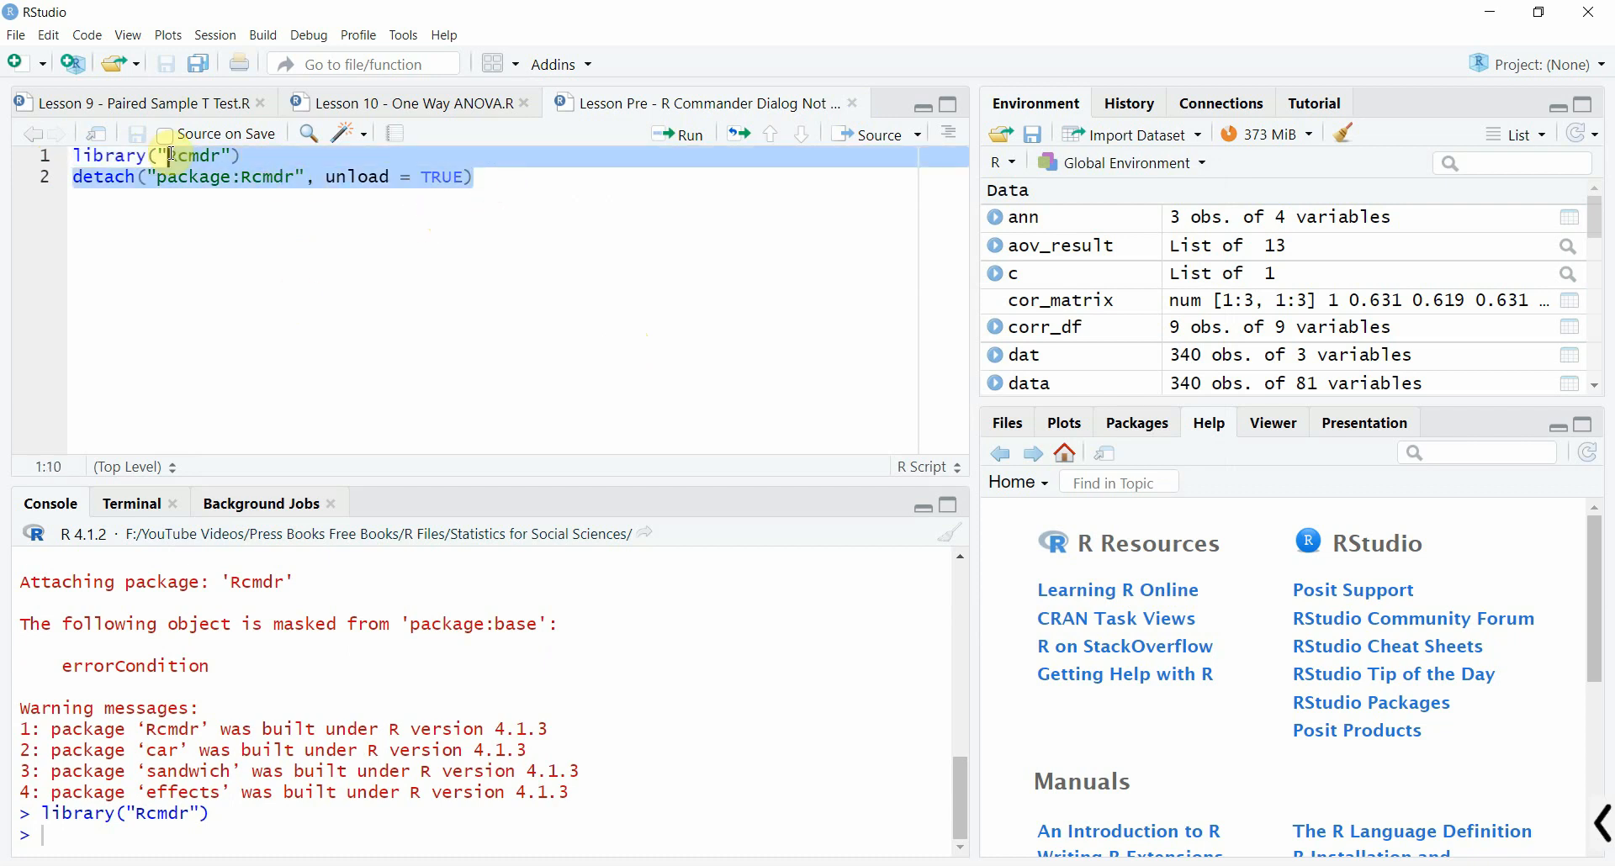
Run line 2, detach("package:Rcmdr", unload = TRUE), to unload Rcmdr.
left_click(73, 175)
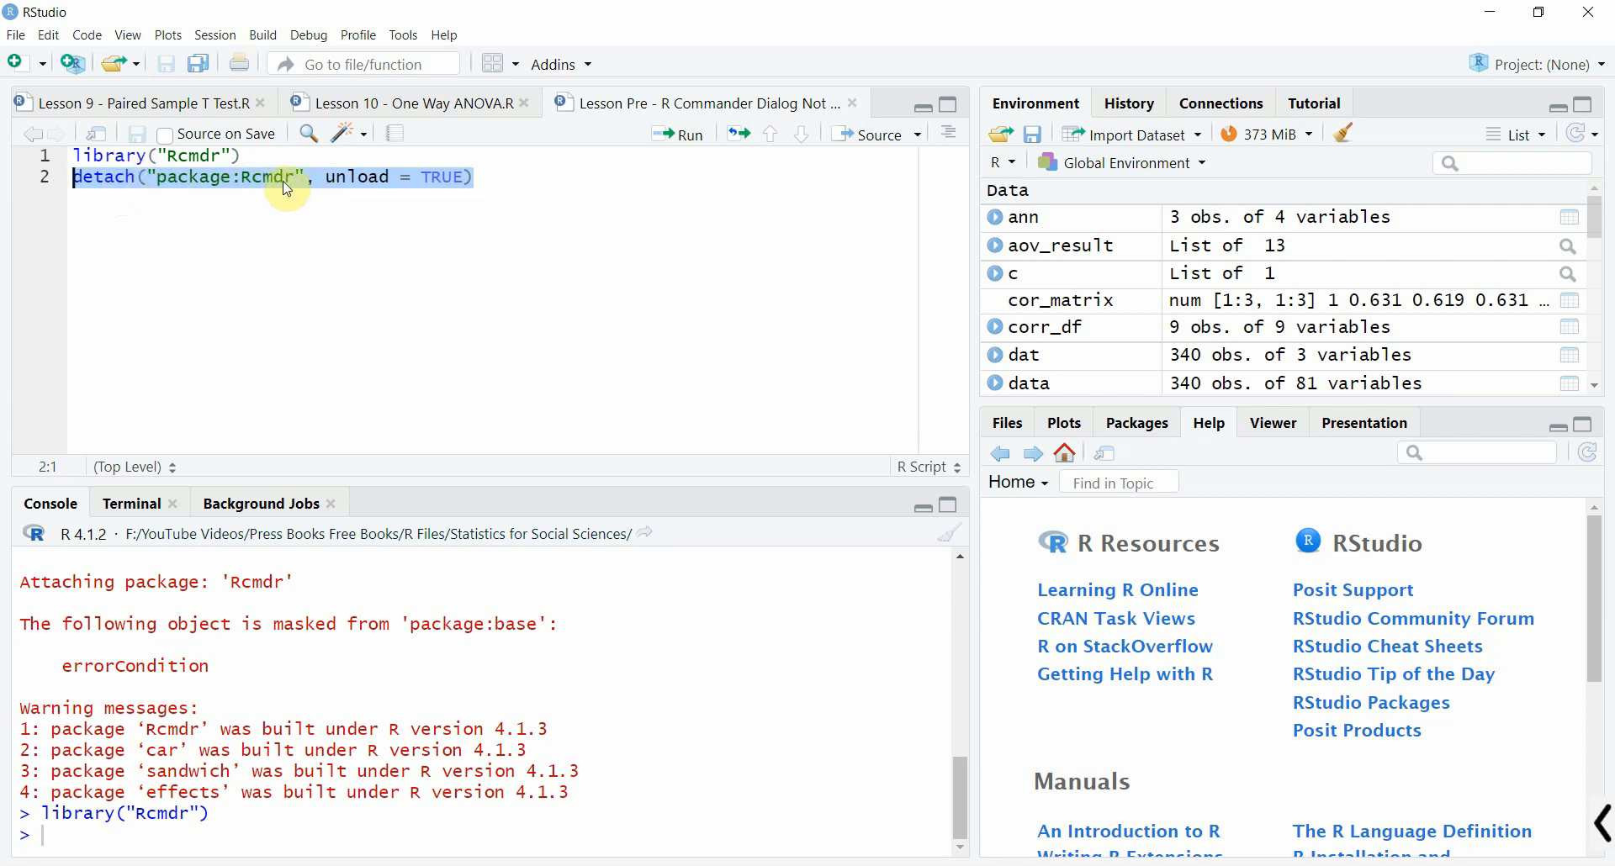
left_click(679, 134)
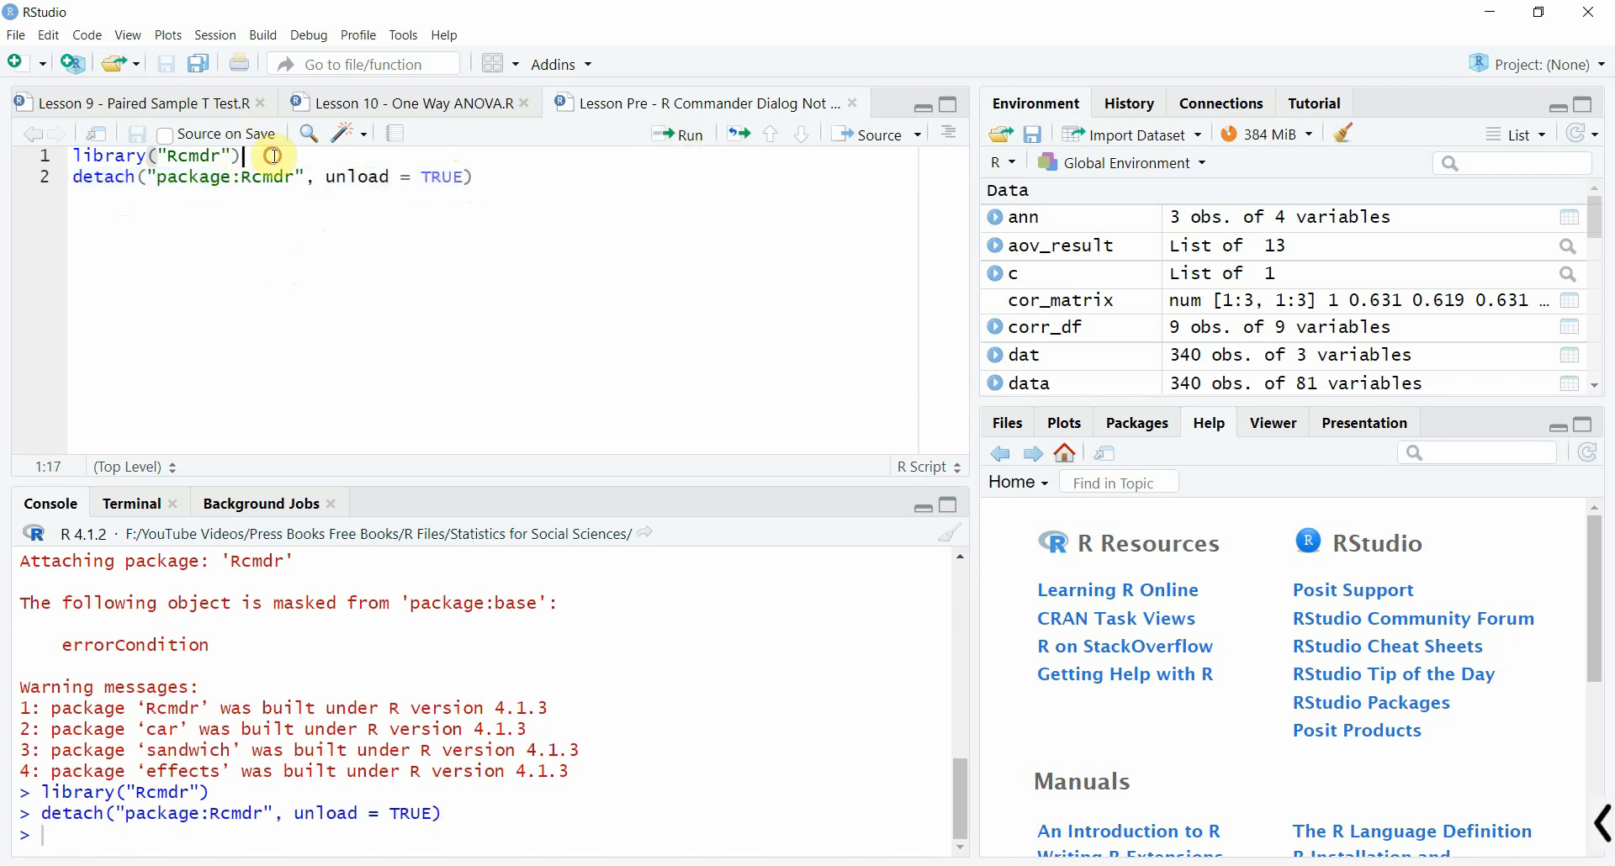
Relaunch R Commander with library("Rcmdr"), then exit it again with OK.
left_click(679, 134)
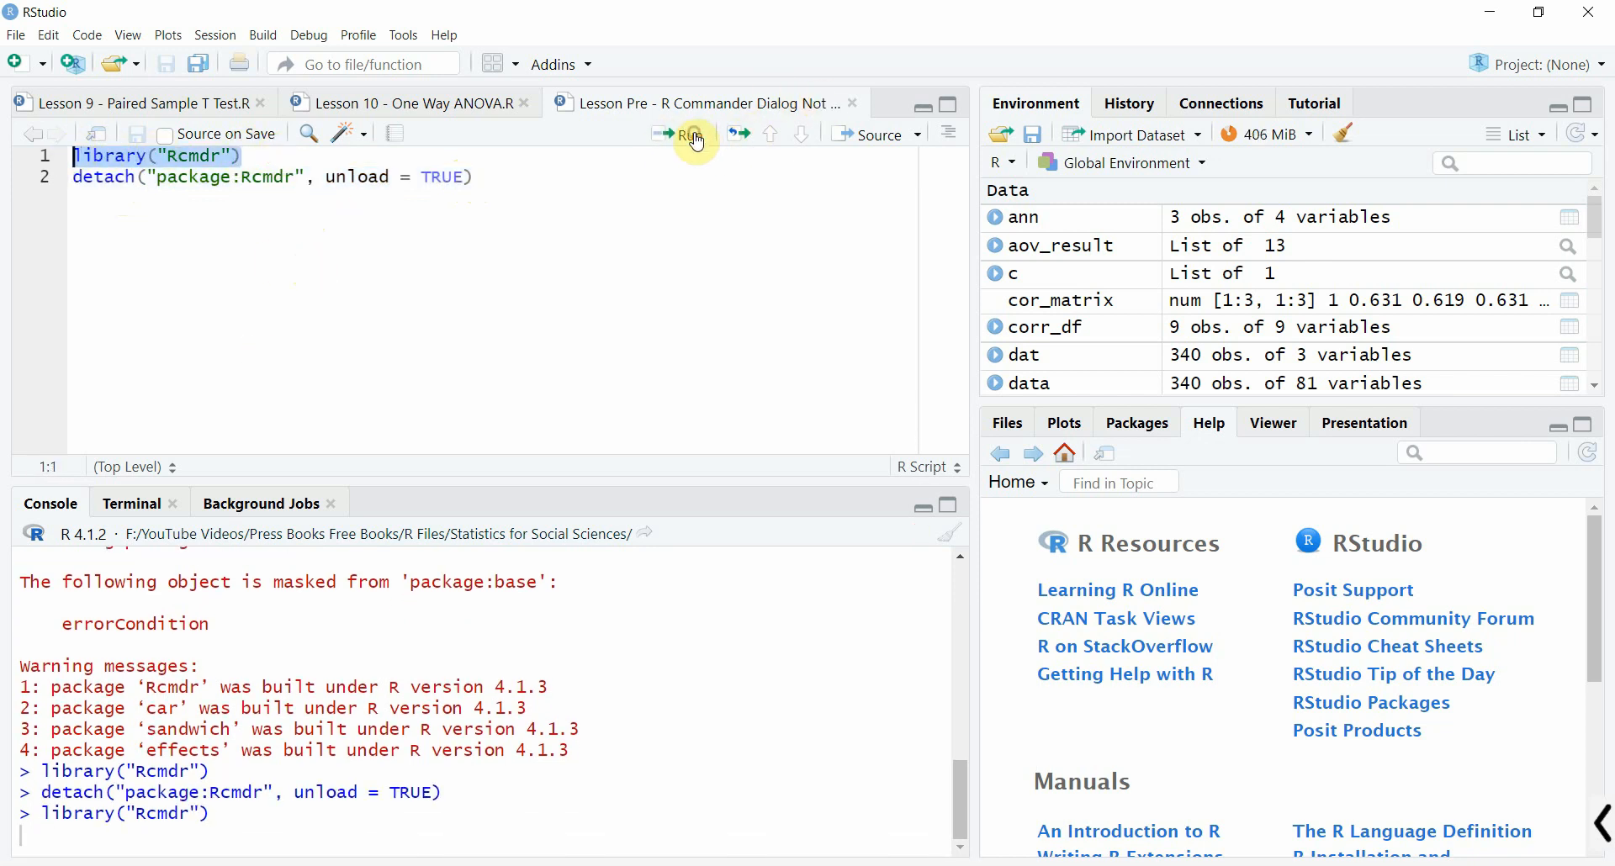
left_click(694, 134)
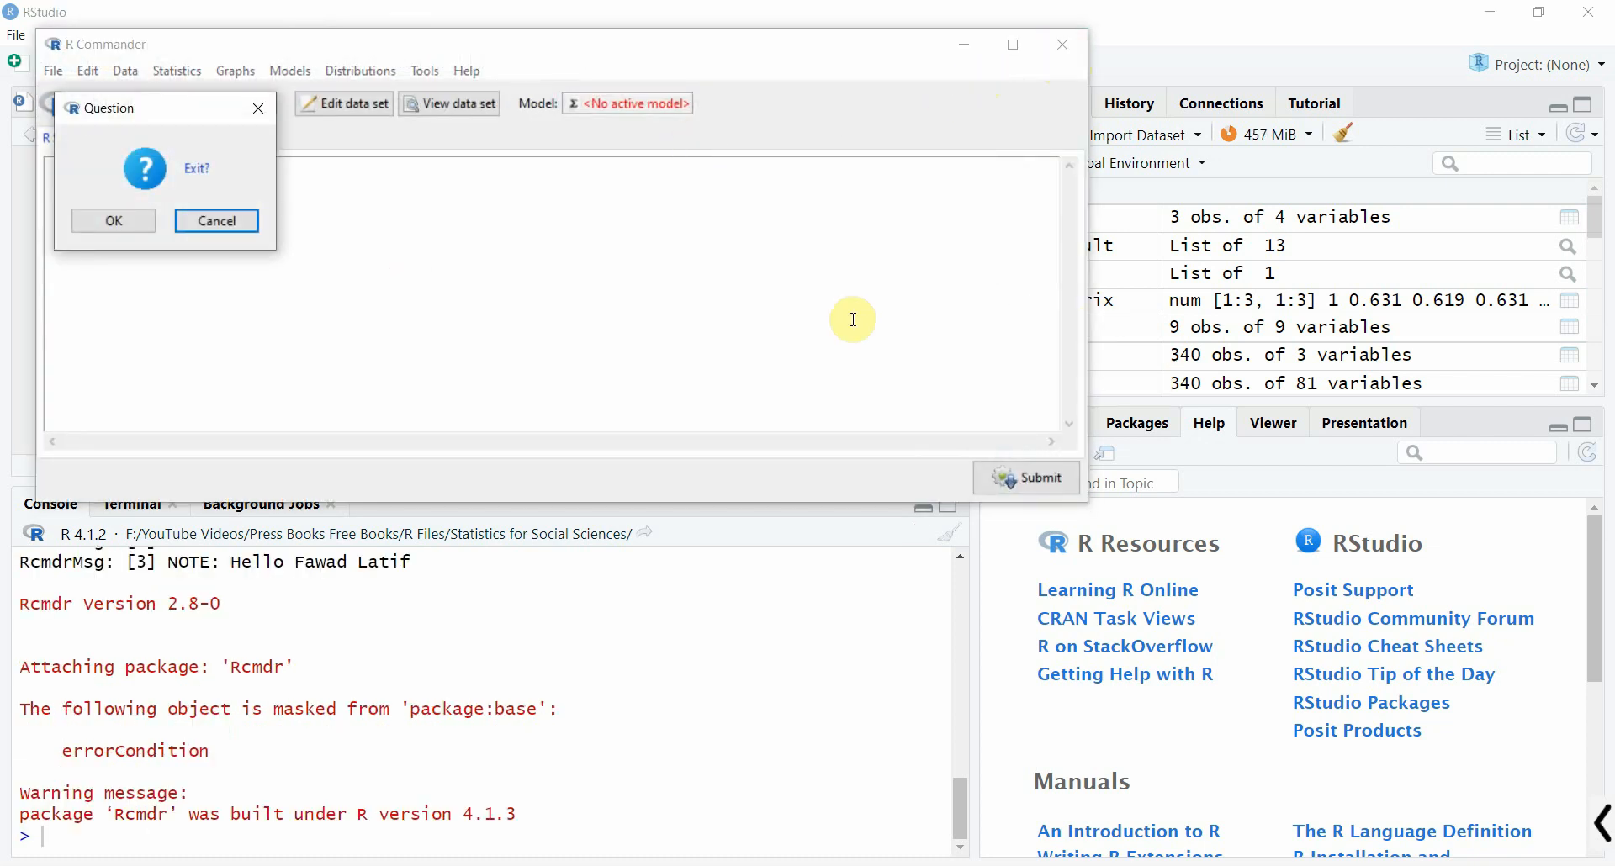
left_click(114, 220)
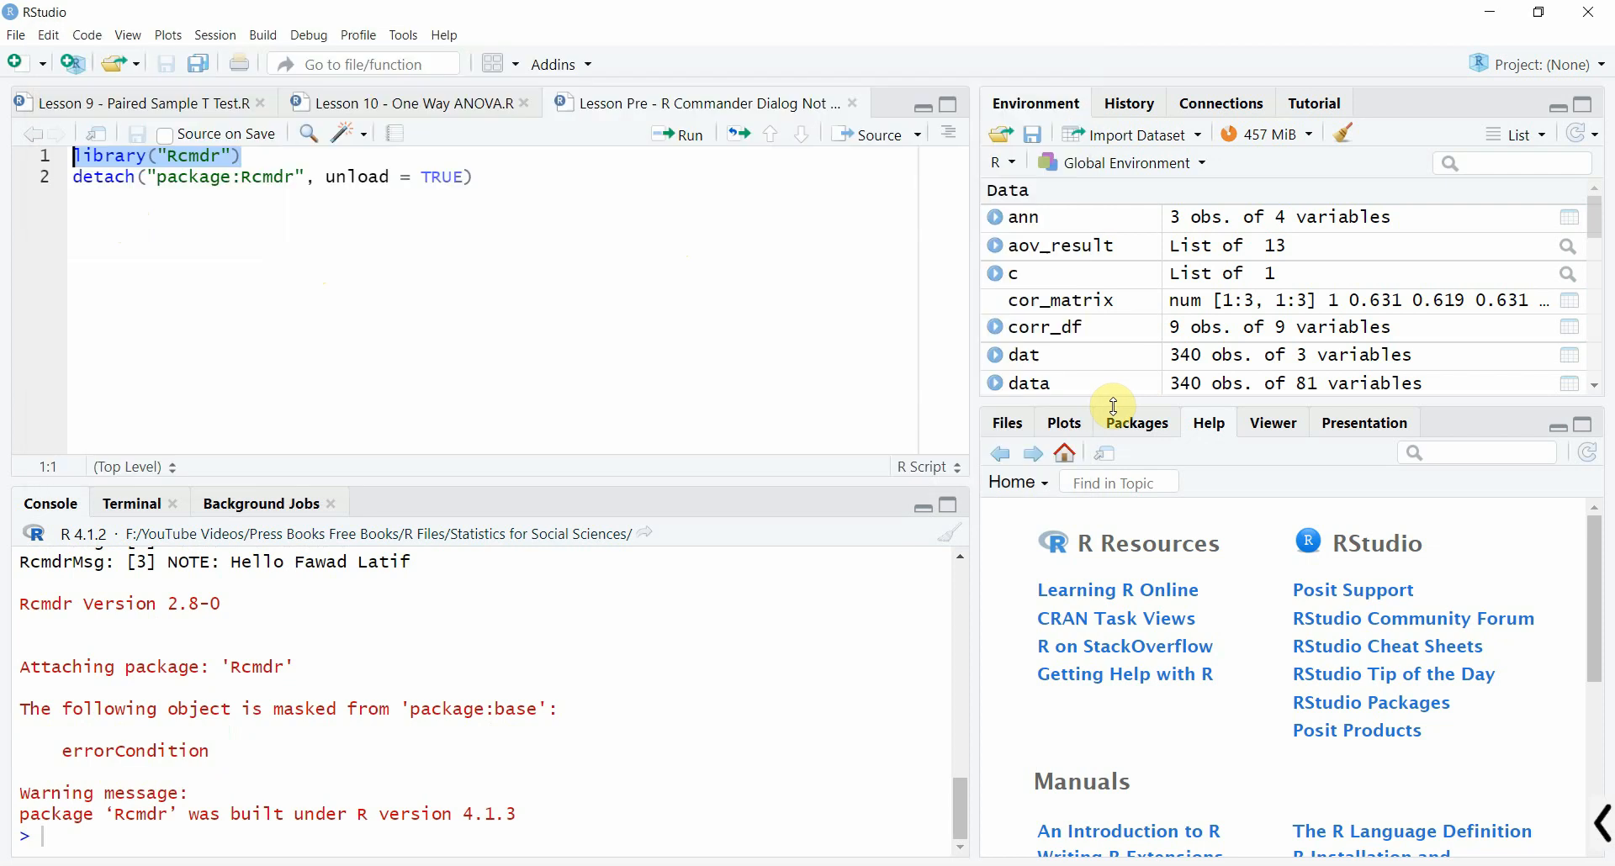
Filter the Packages list to 'cmdr', untick and retick Rcmdr, then exit R Commander.
left_click(1134, 422)
type("R")
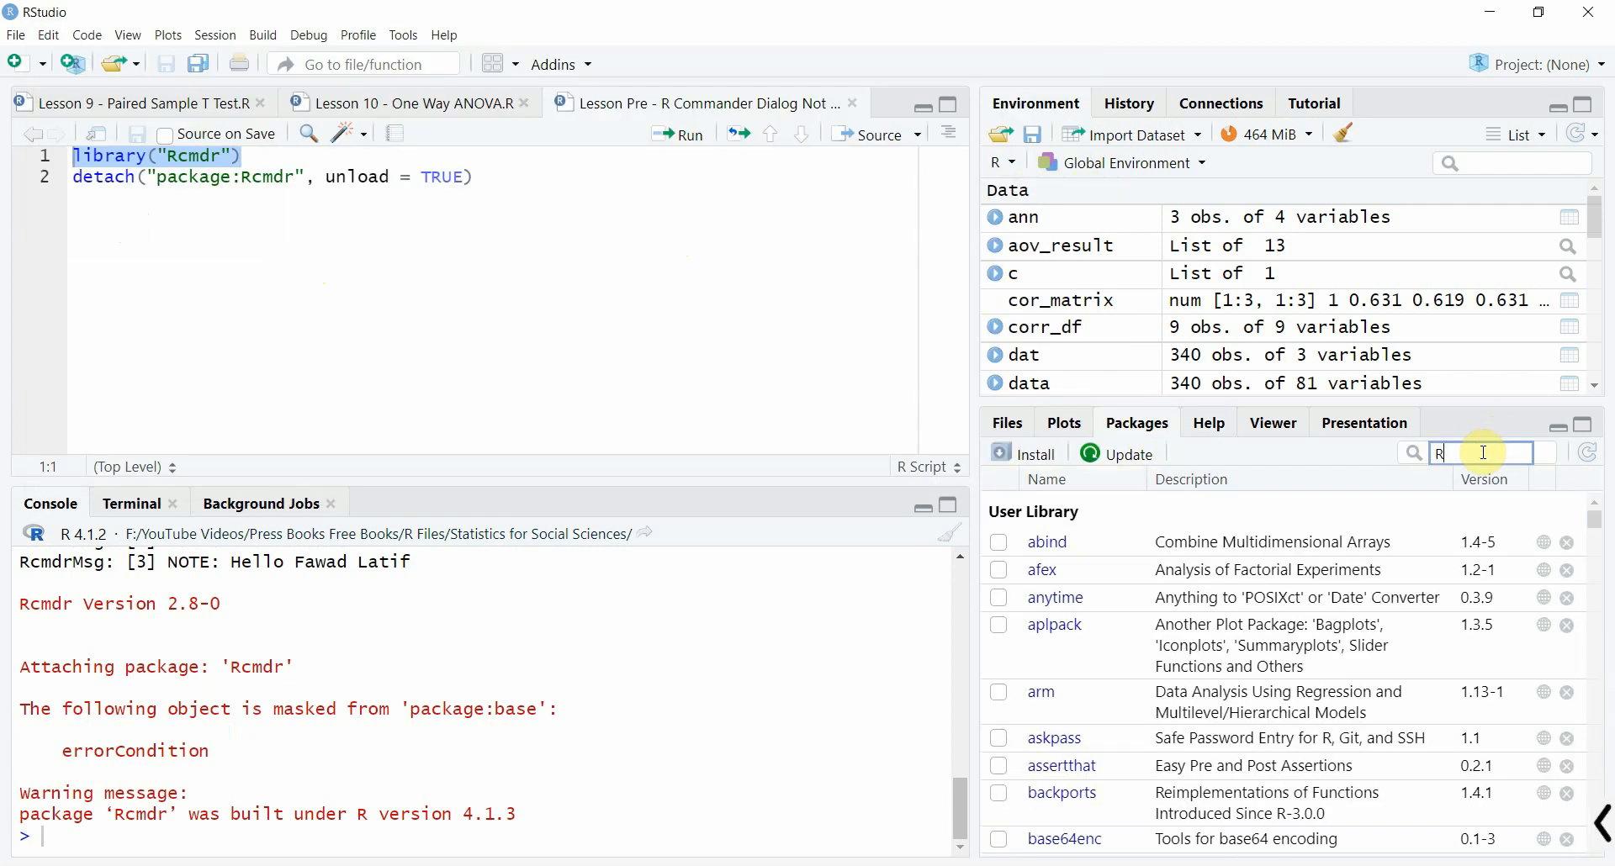
type("cmdr")
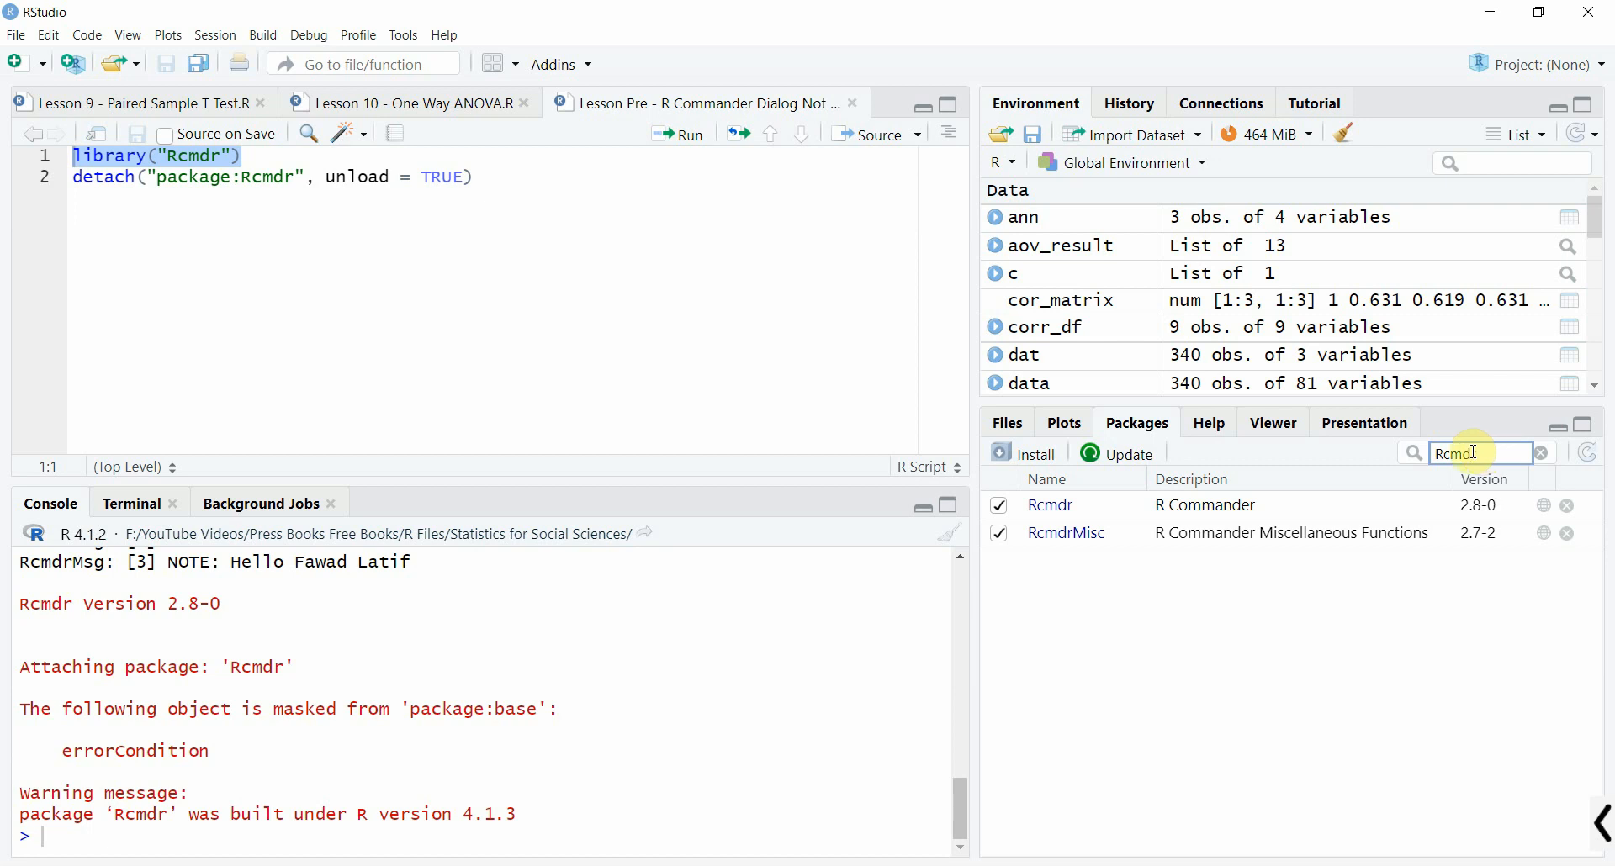
left_click(996, 504)
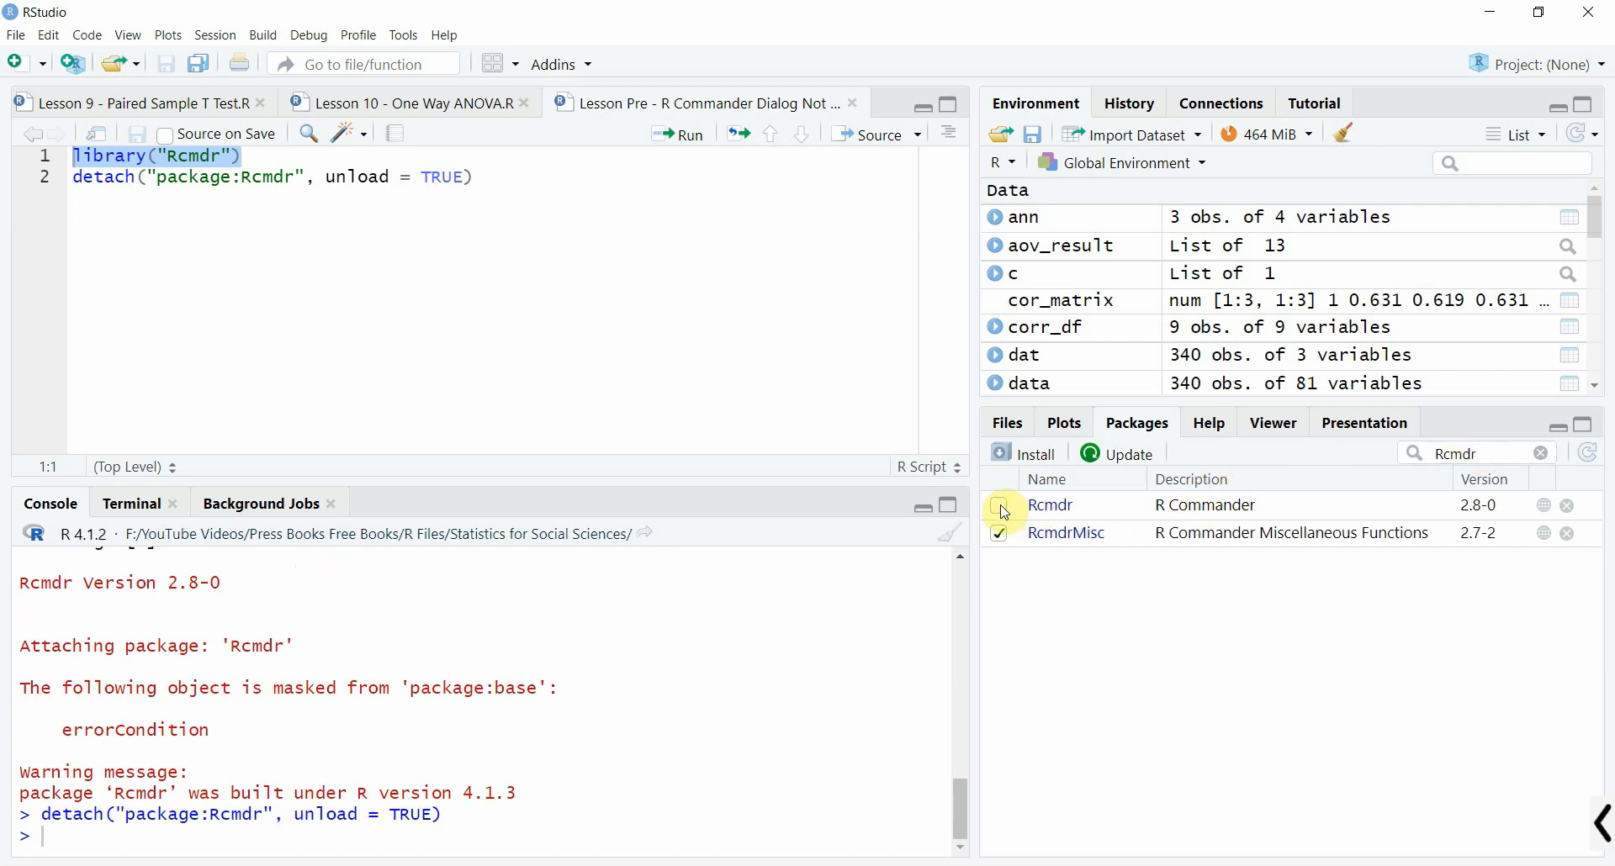
left_click(1000, 505)
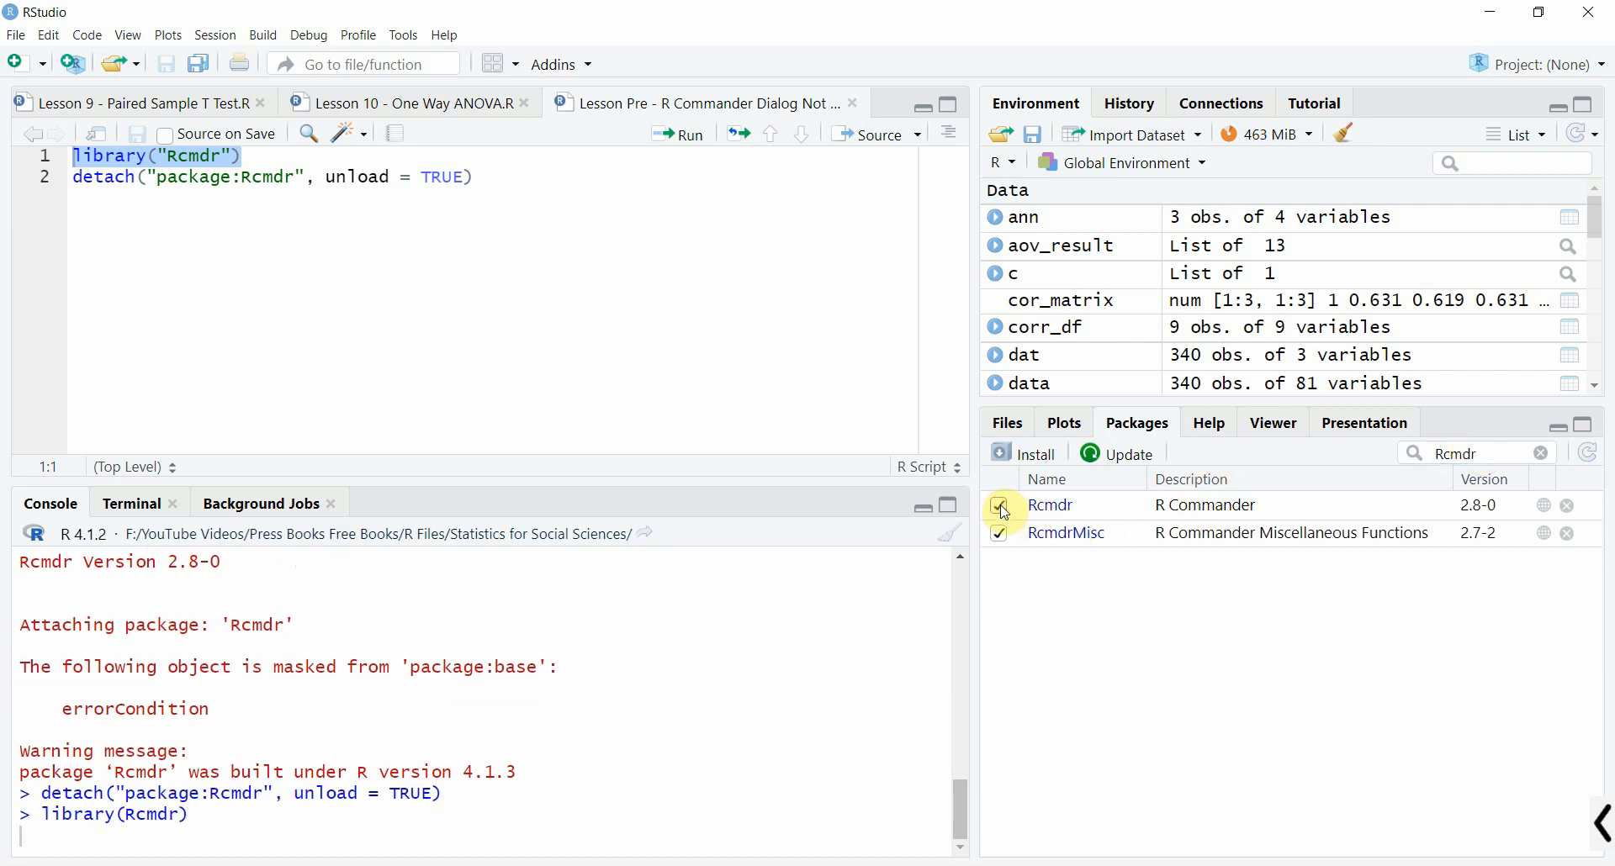
left_click(998, 506)
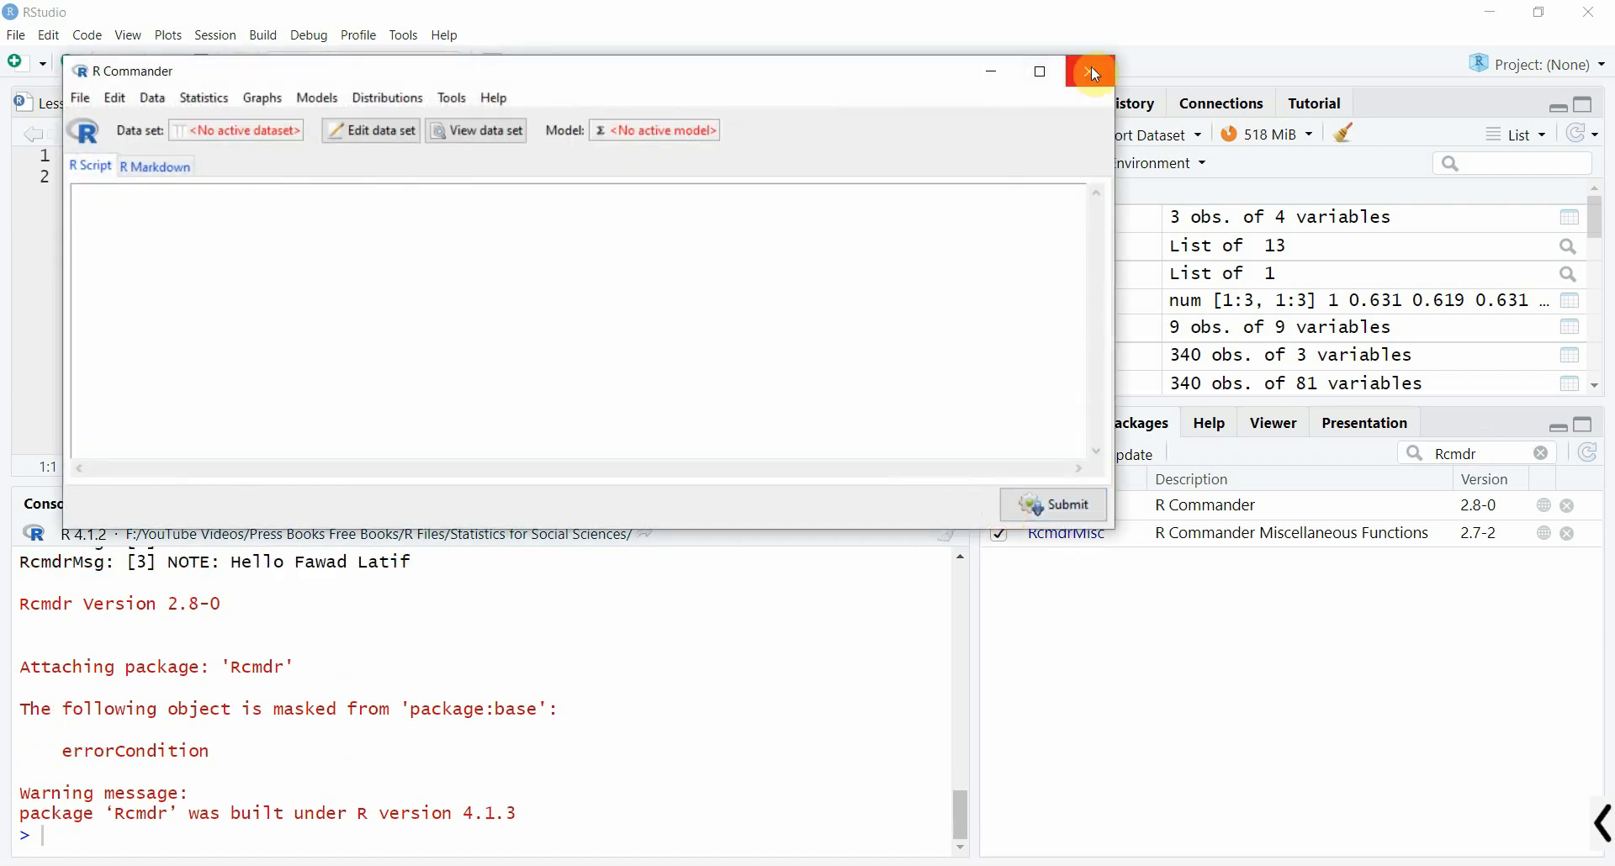
left_click(1090, 73)
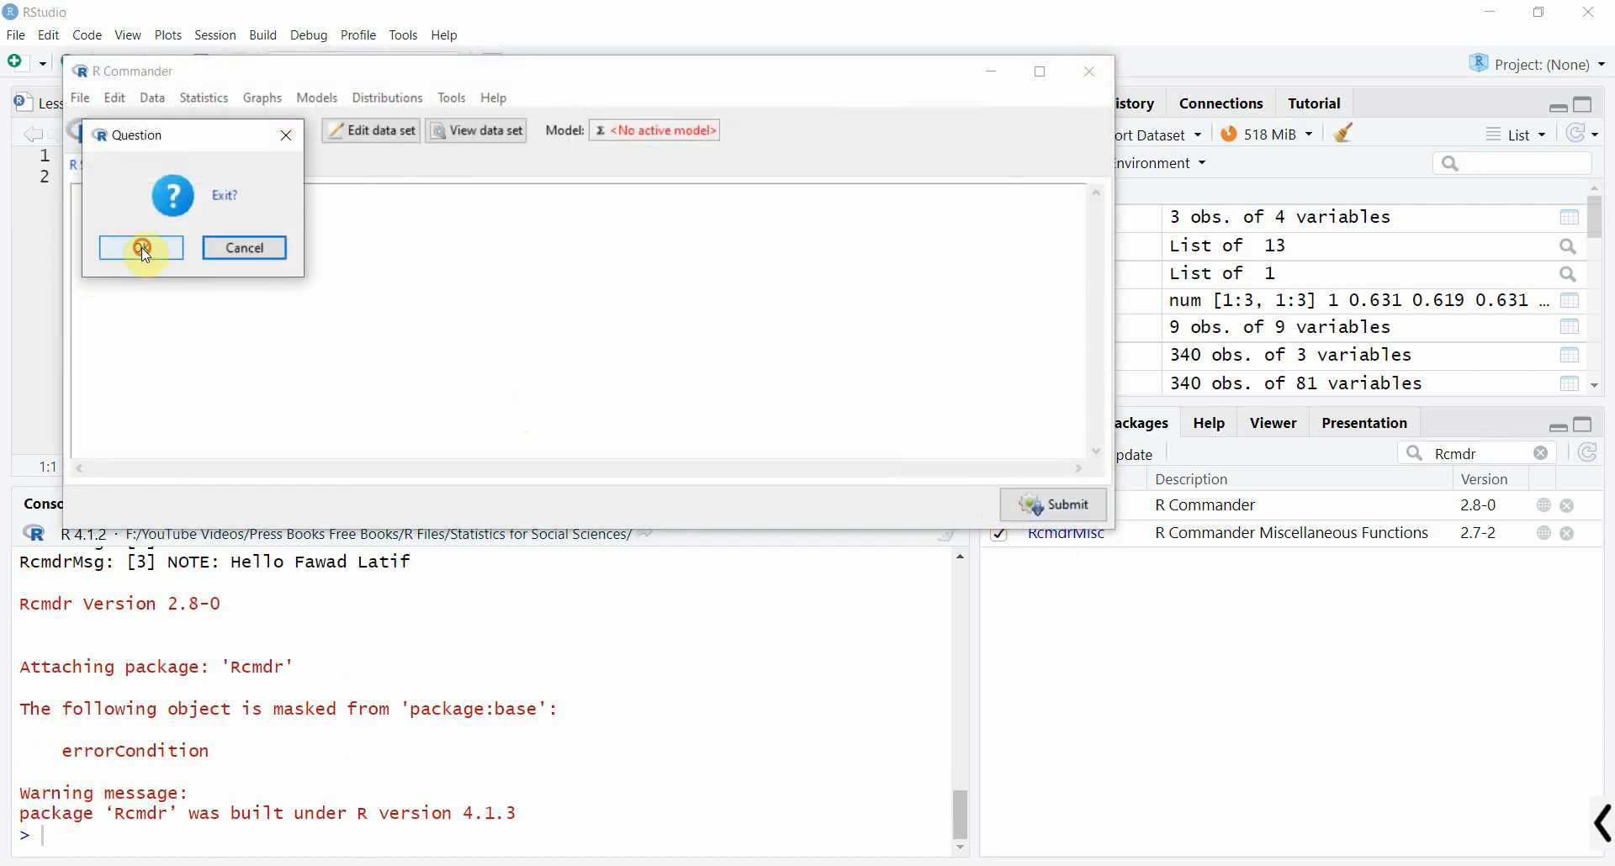
left_click(141, 247)
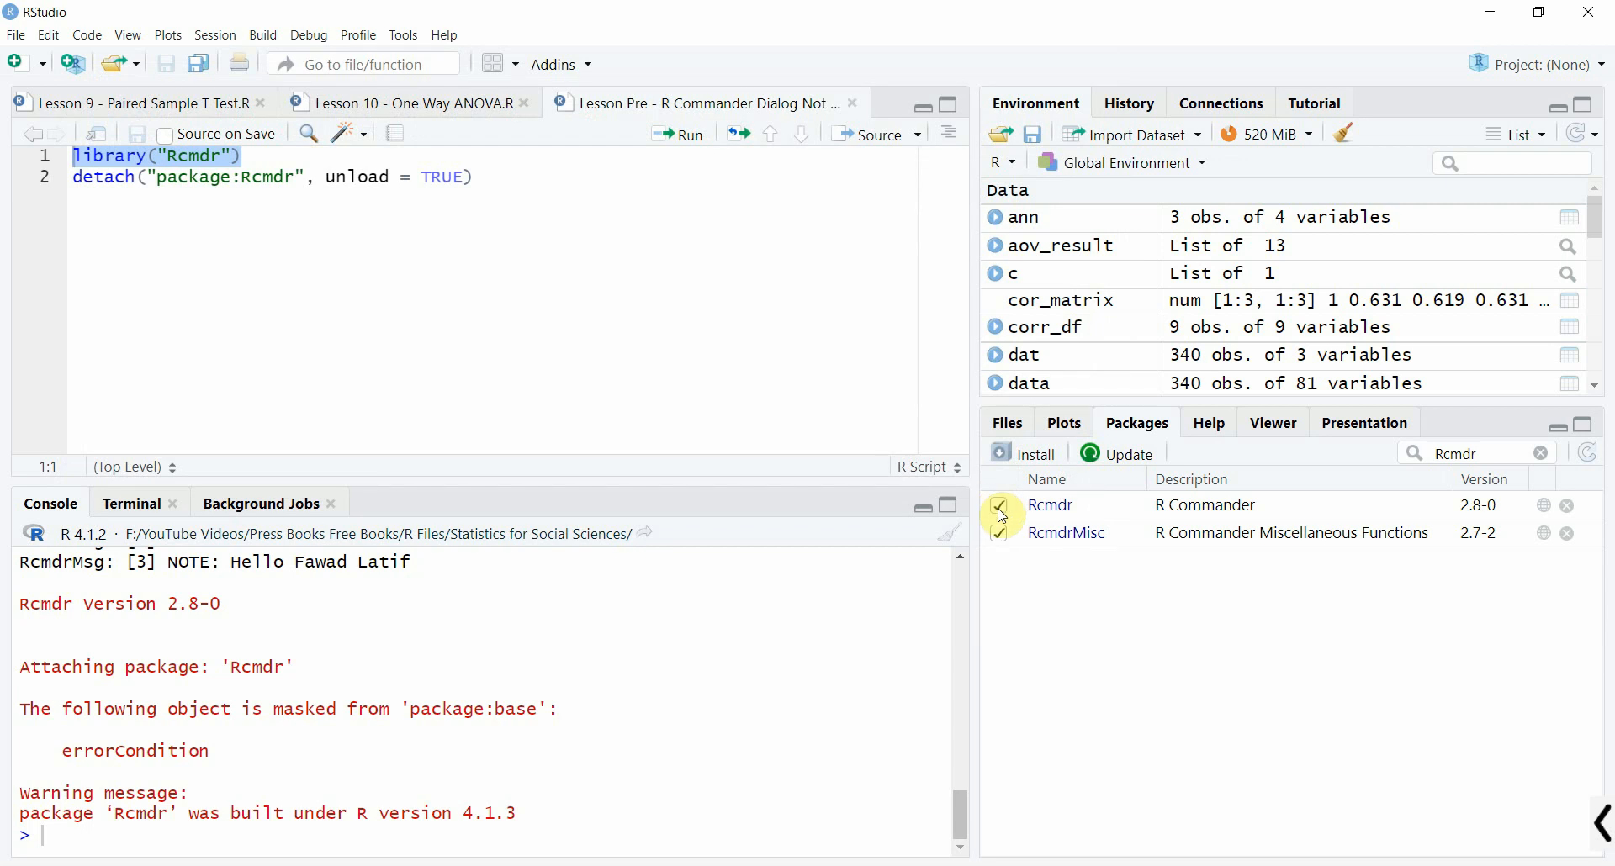
Toggle Rcmdr off and on again, cancel one exit, then close R Commander and select all script lines.
left_click(996, 505)
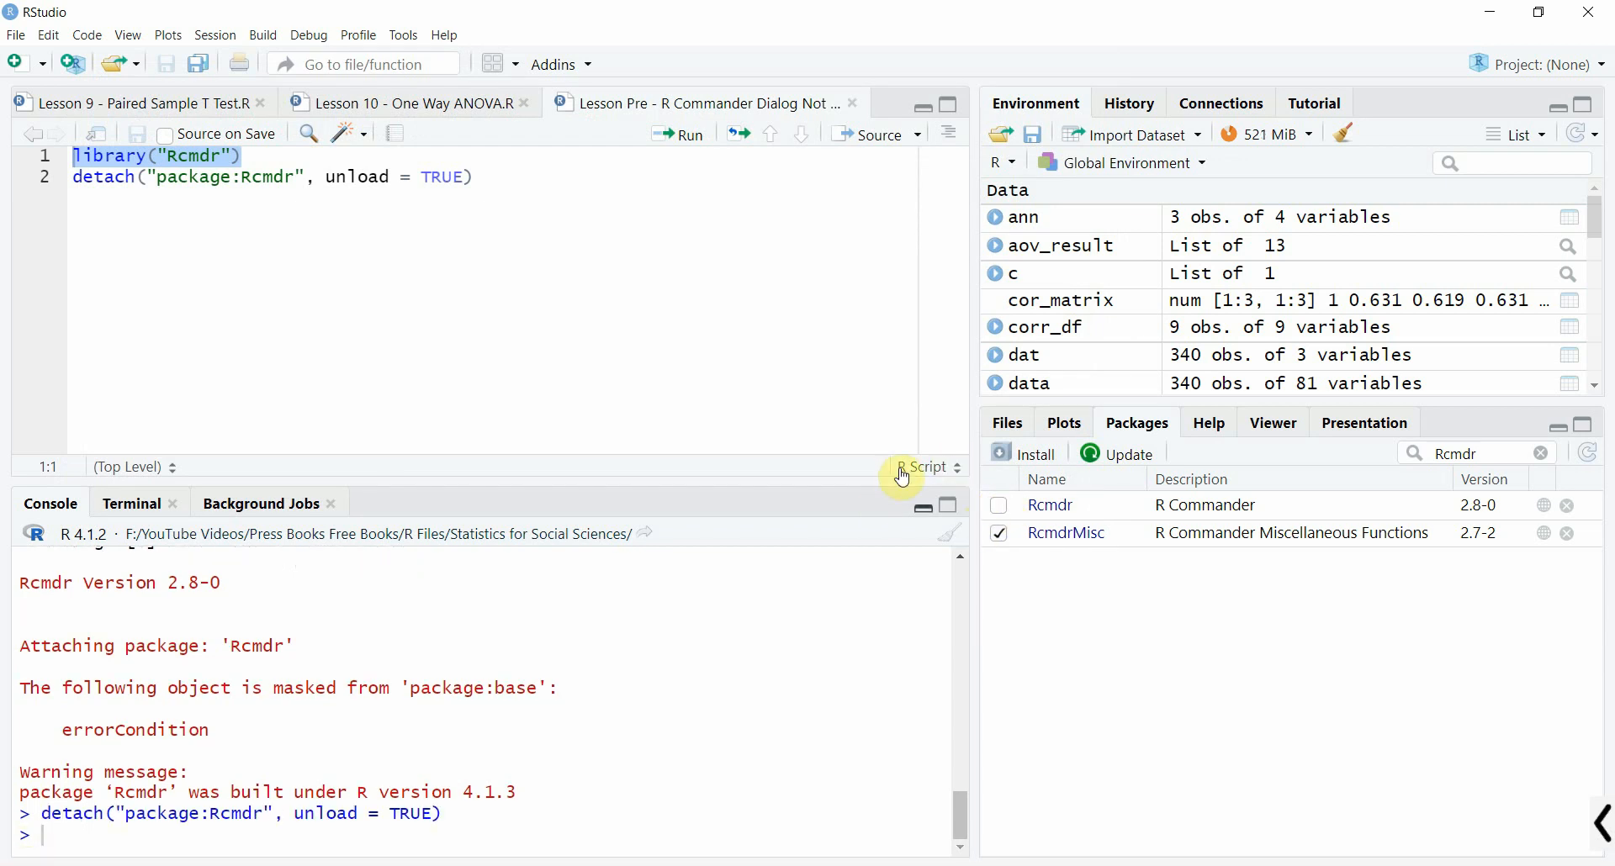
left_click(998, 505)
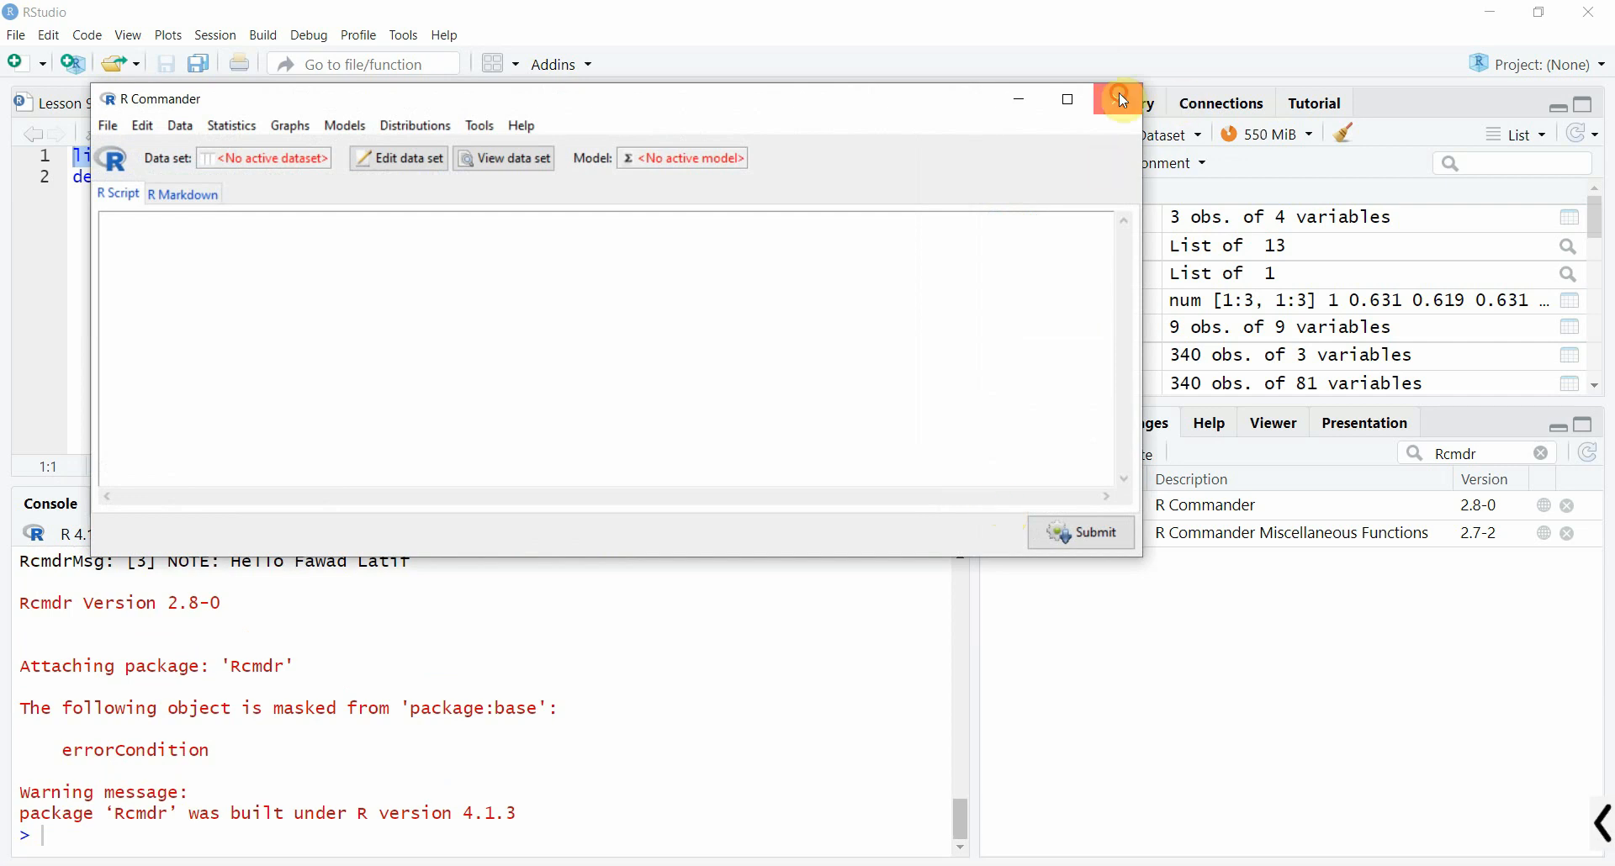
left_click(1118, 100)
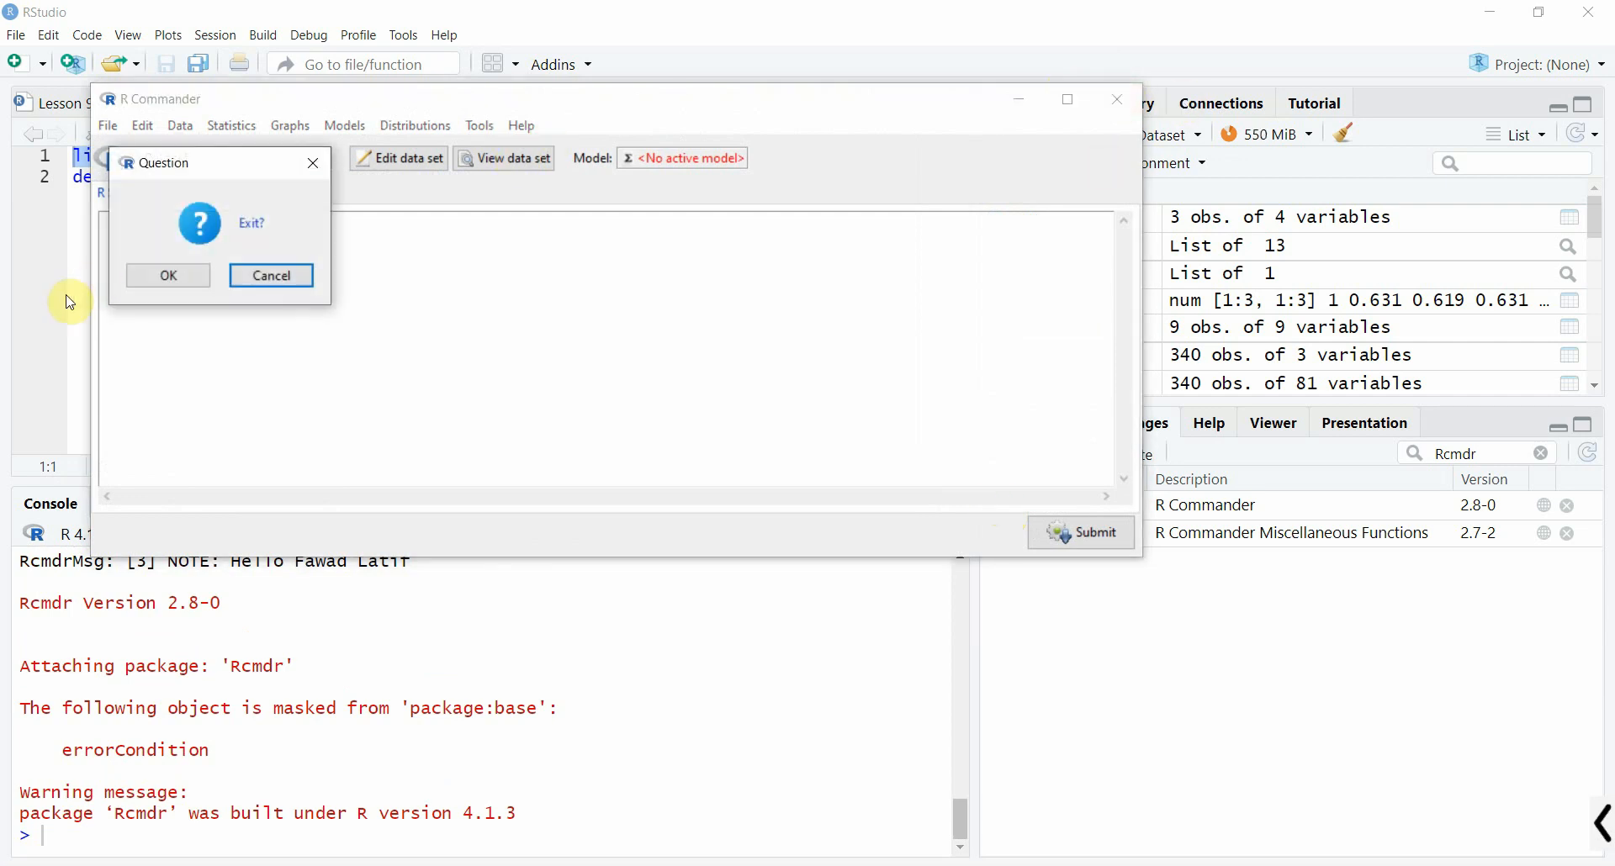
left_click(270, 275)
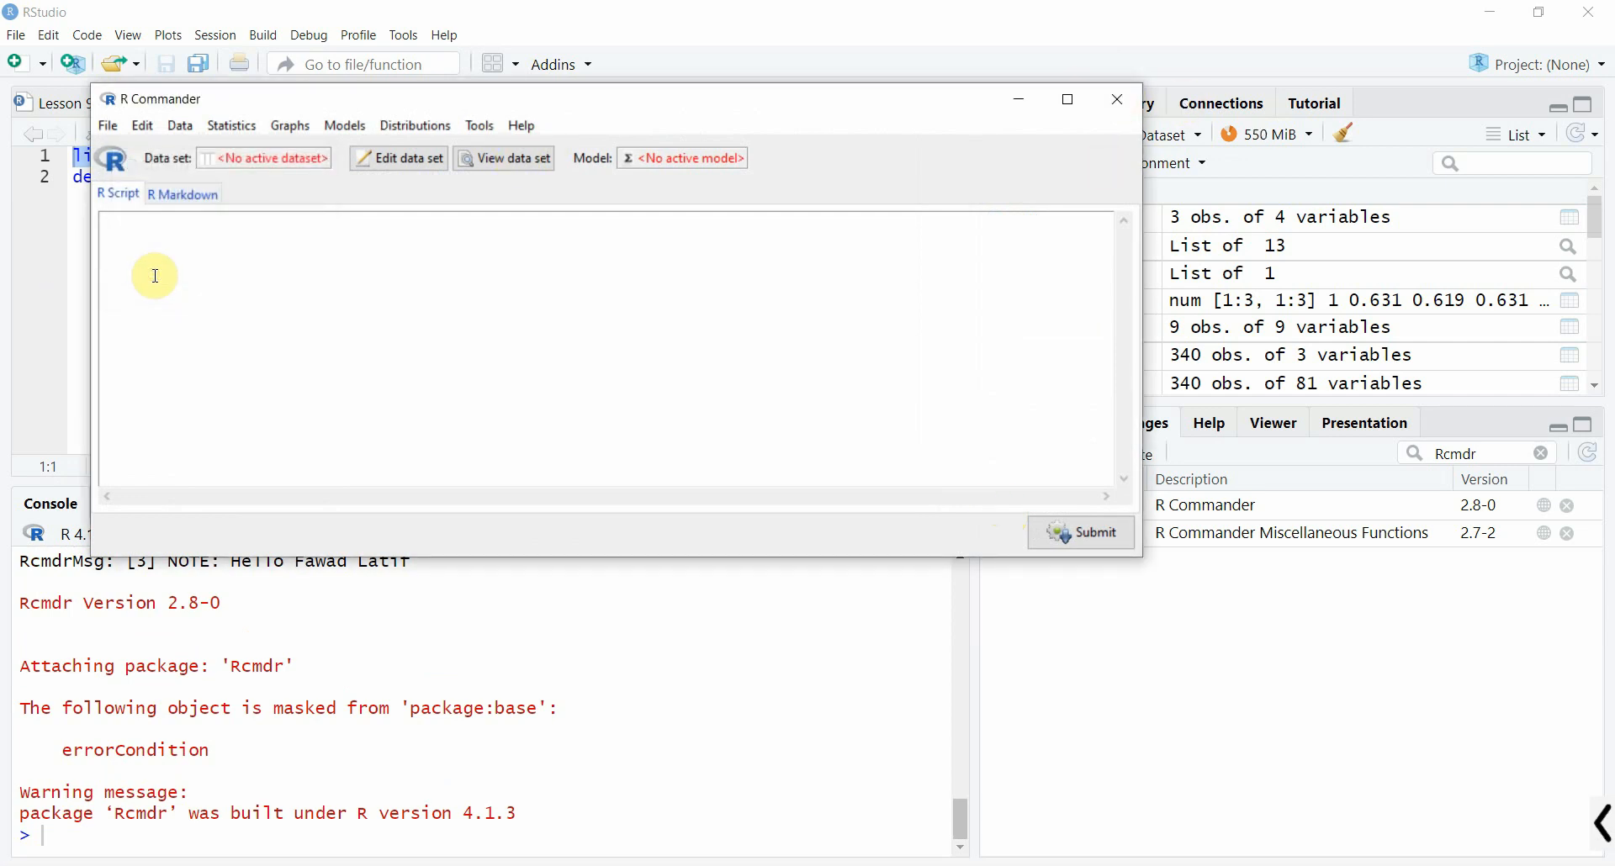
left_click(1115, 99)
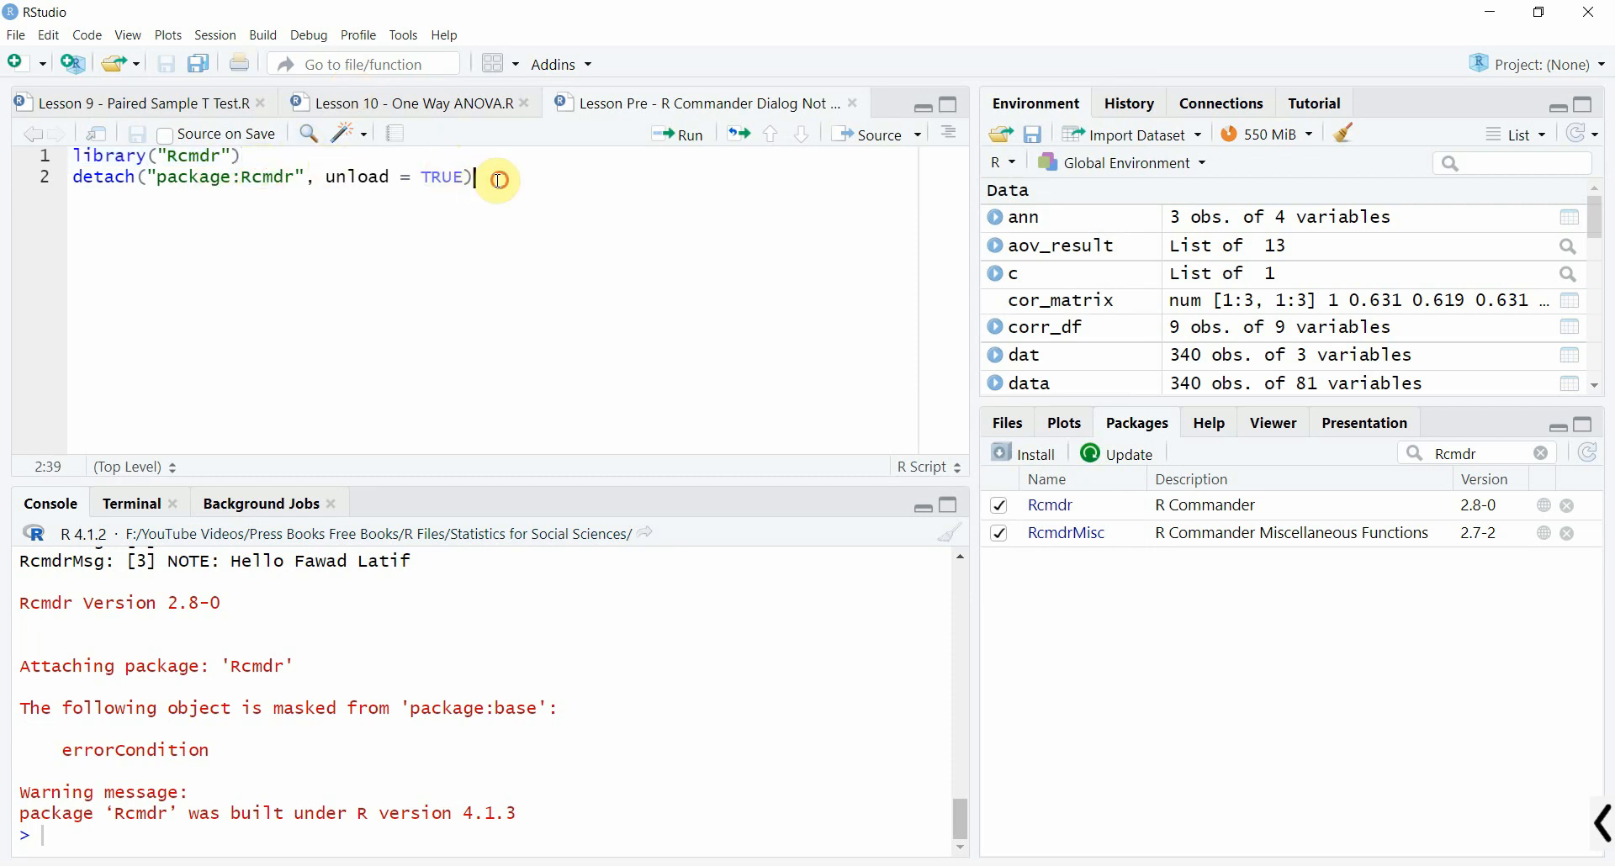
key("ctrl+a")
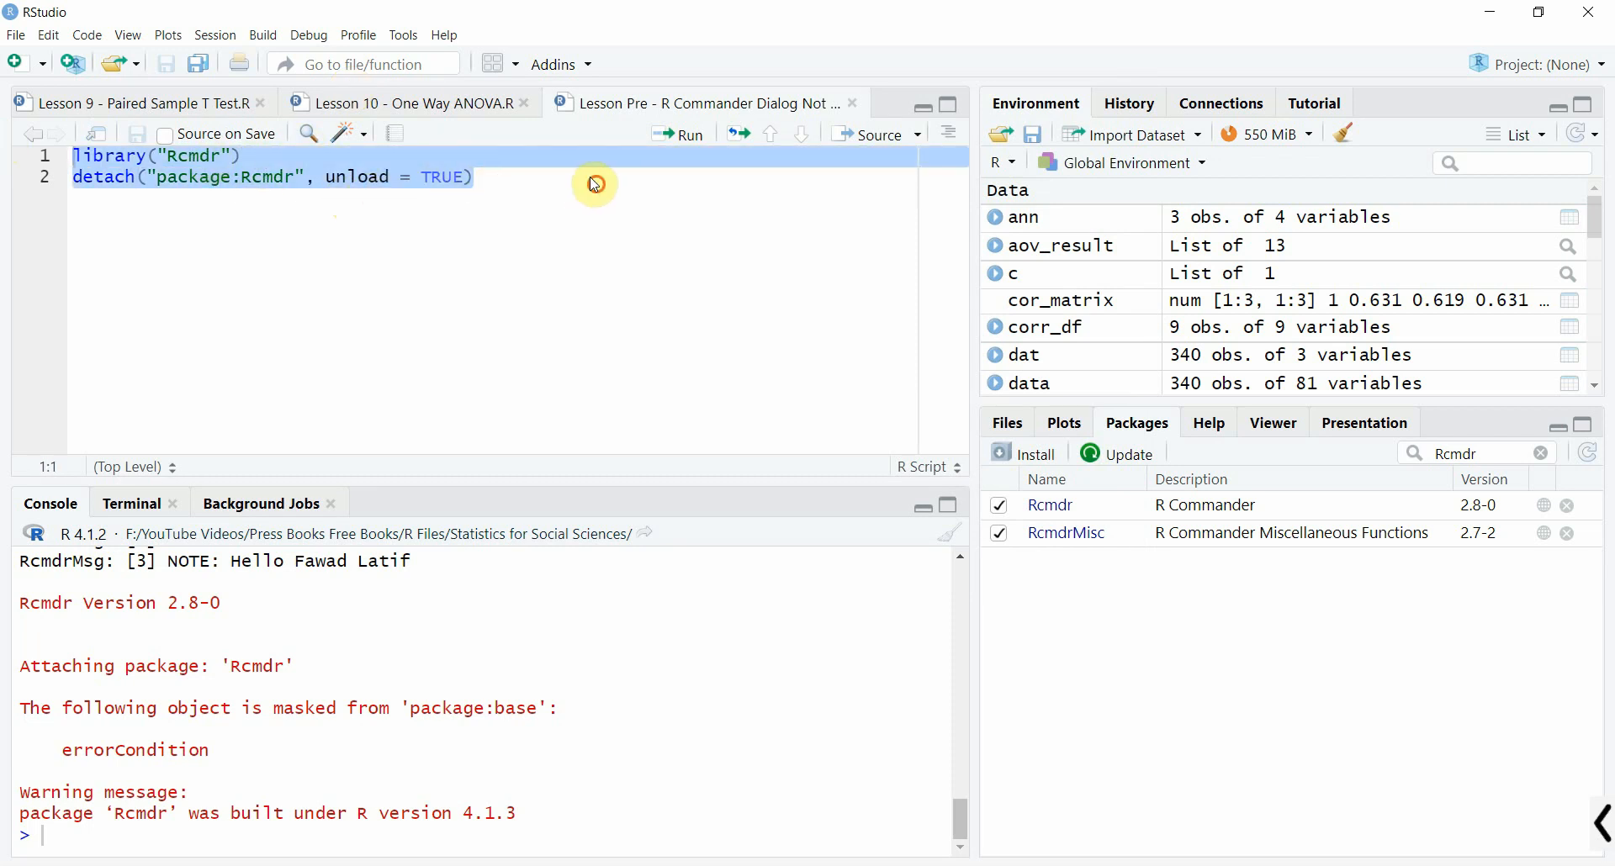